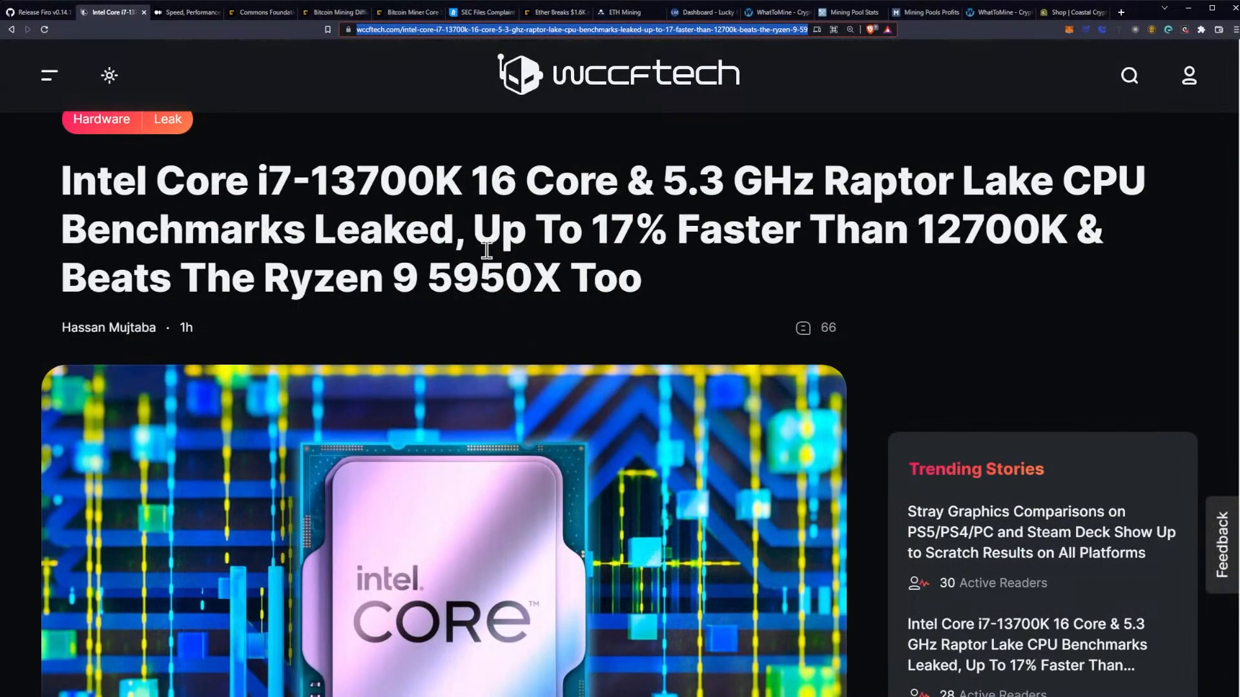
- Scroll past the headline and header image to the i7-13700K vs Ryzen 9 5950X section
{"action": "scroll", "scroll_direction": "down", "scroll_amount": 3}
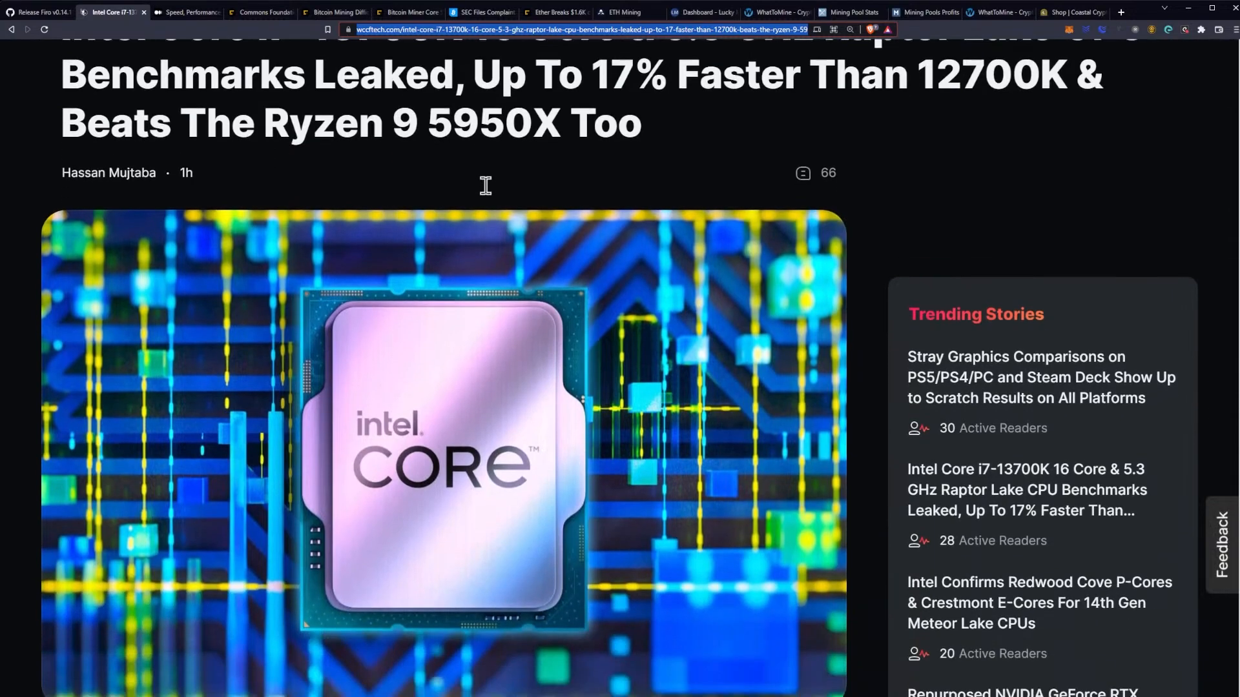
{"action": "scroll", "scroll_direction": "down", "scroll_amount": 3}
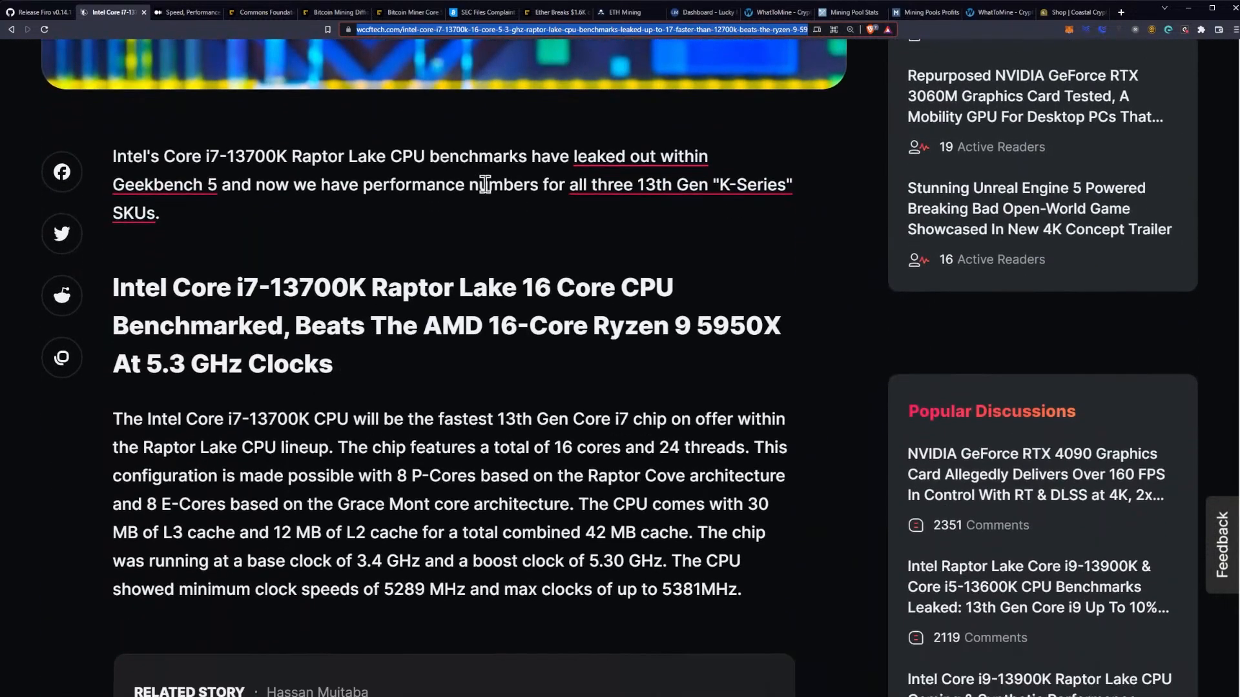
{"action": "mouse_move", "coordinate": [446, 195]}
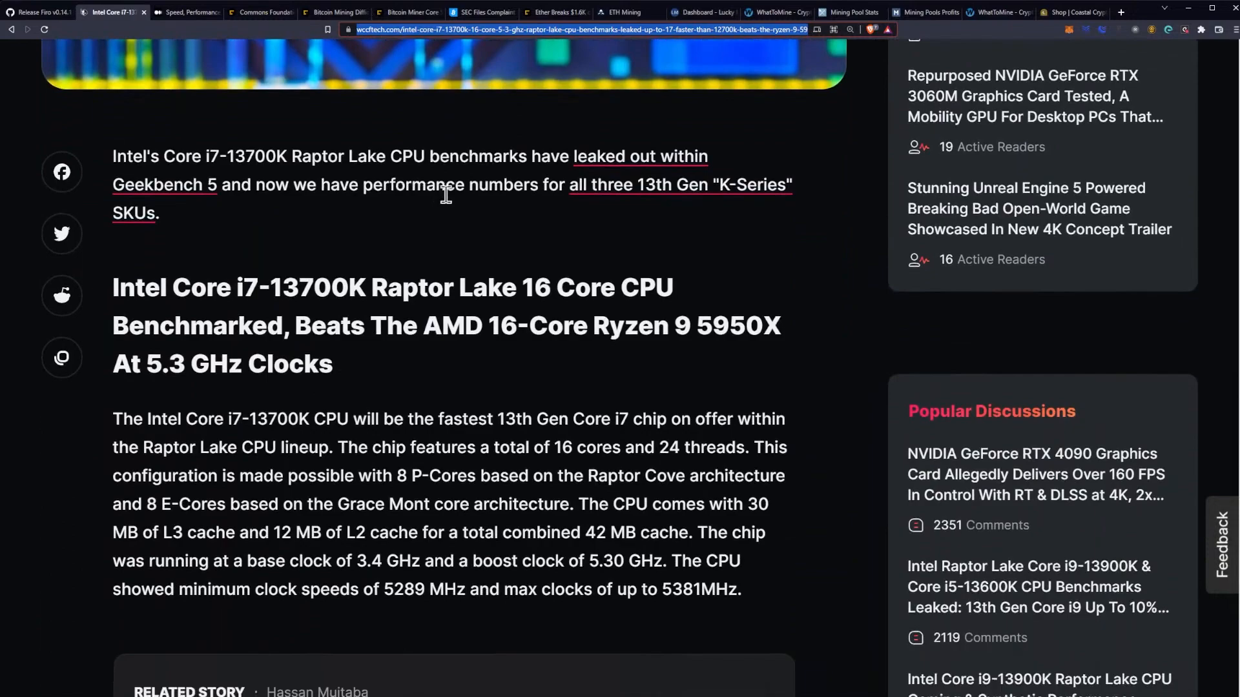
{"action": "mouse_move", "coordinate": [461, 163]}
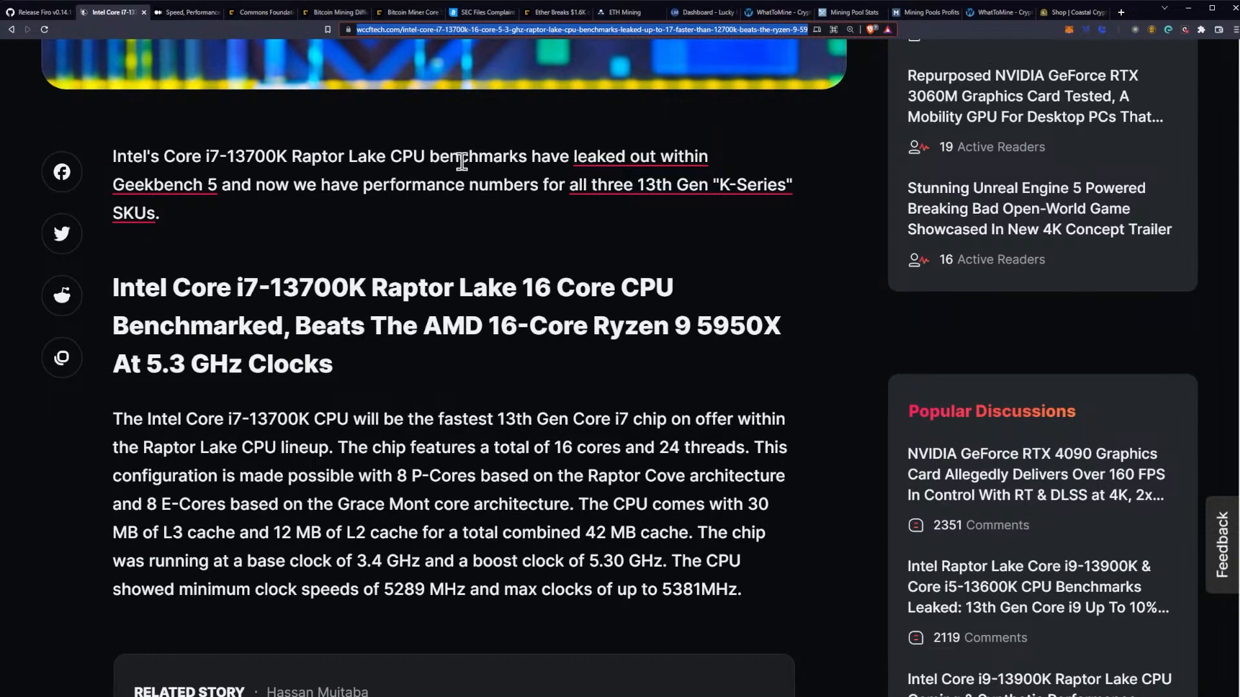
{"action": "mouse_move", "coordinate": [288, 206]}
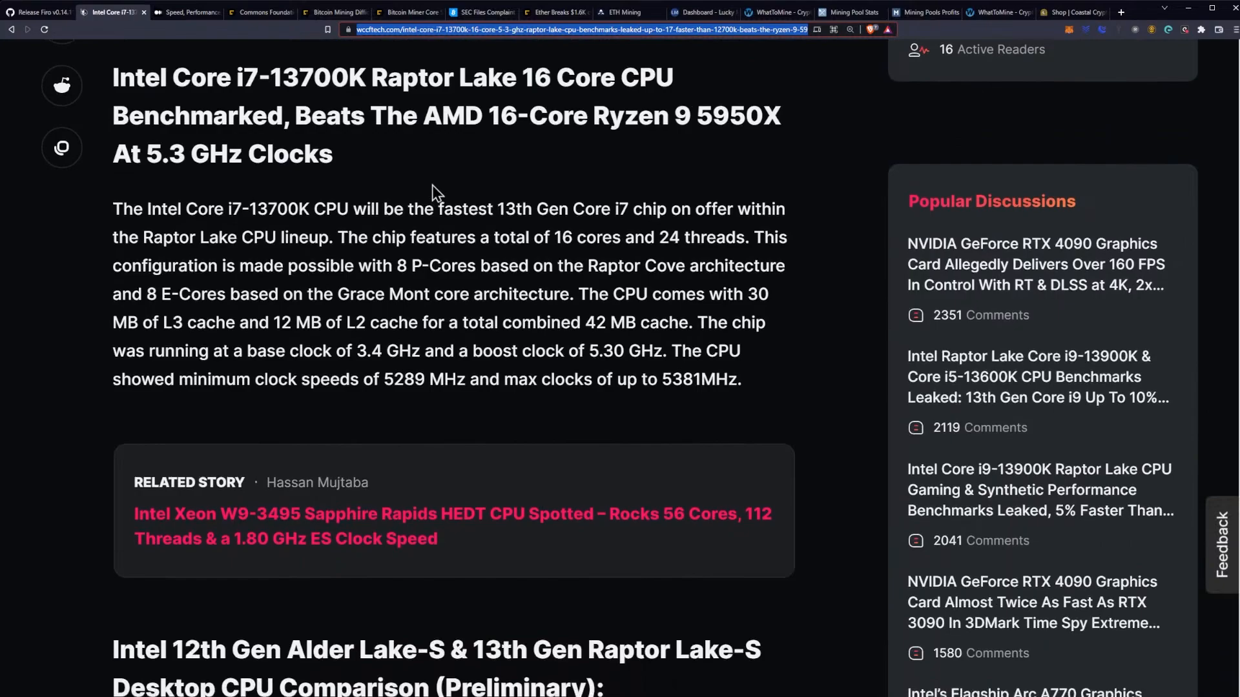
- Scroll through the specs paragraph to the first rows of the Desktop CPU Comparison table
{"action": "scroll", "scroll_direction": "down", "scroll_amount": 3}
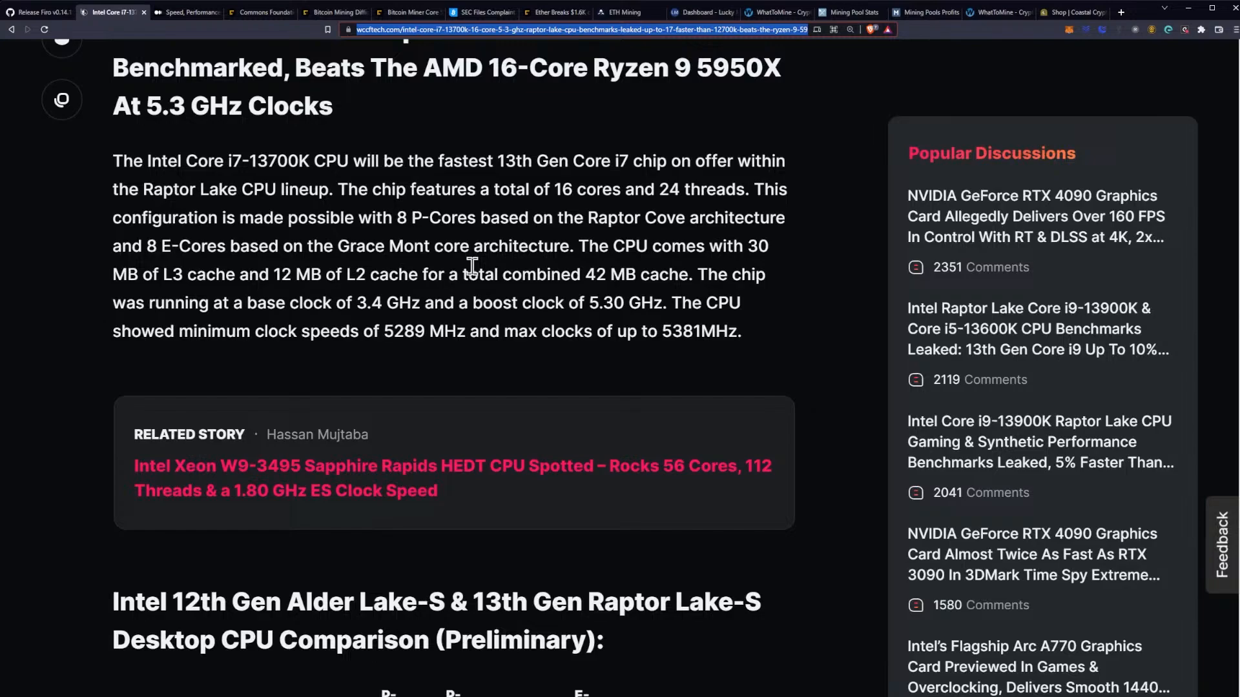
{"action": "scroll", "scroll_direction": "down", "scroll_amount": 3}
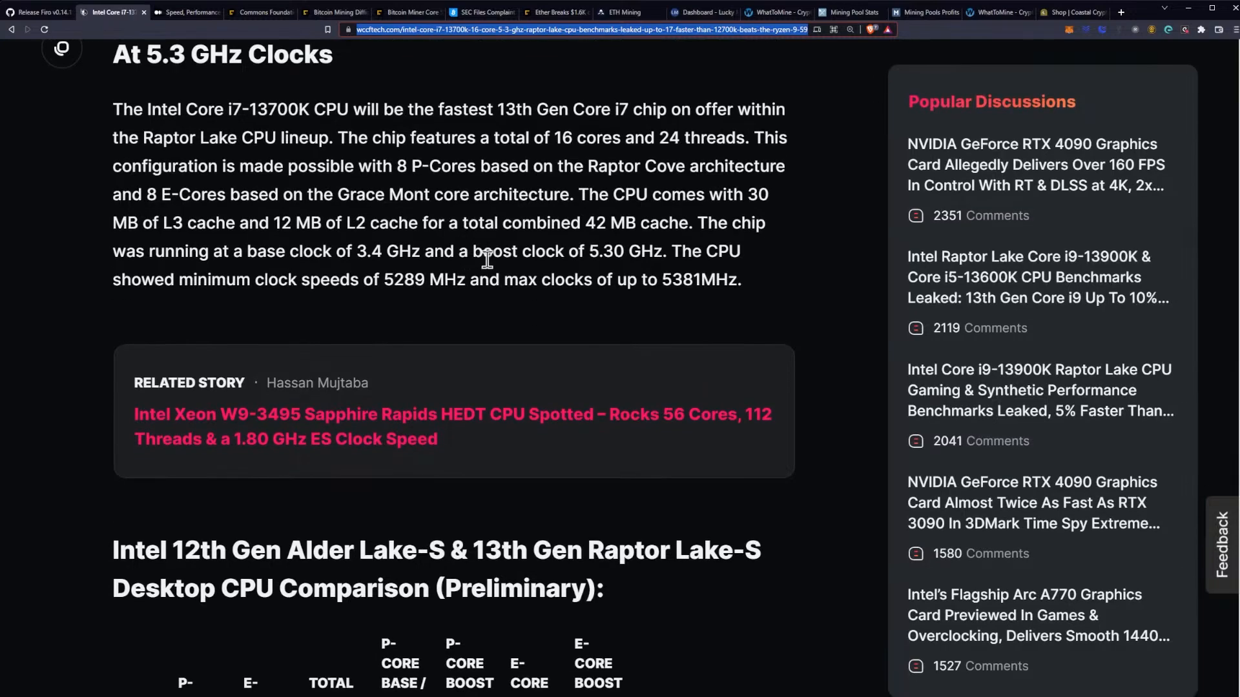
{"action": "mouse_move", "coordinate": [498, 230]}
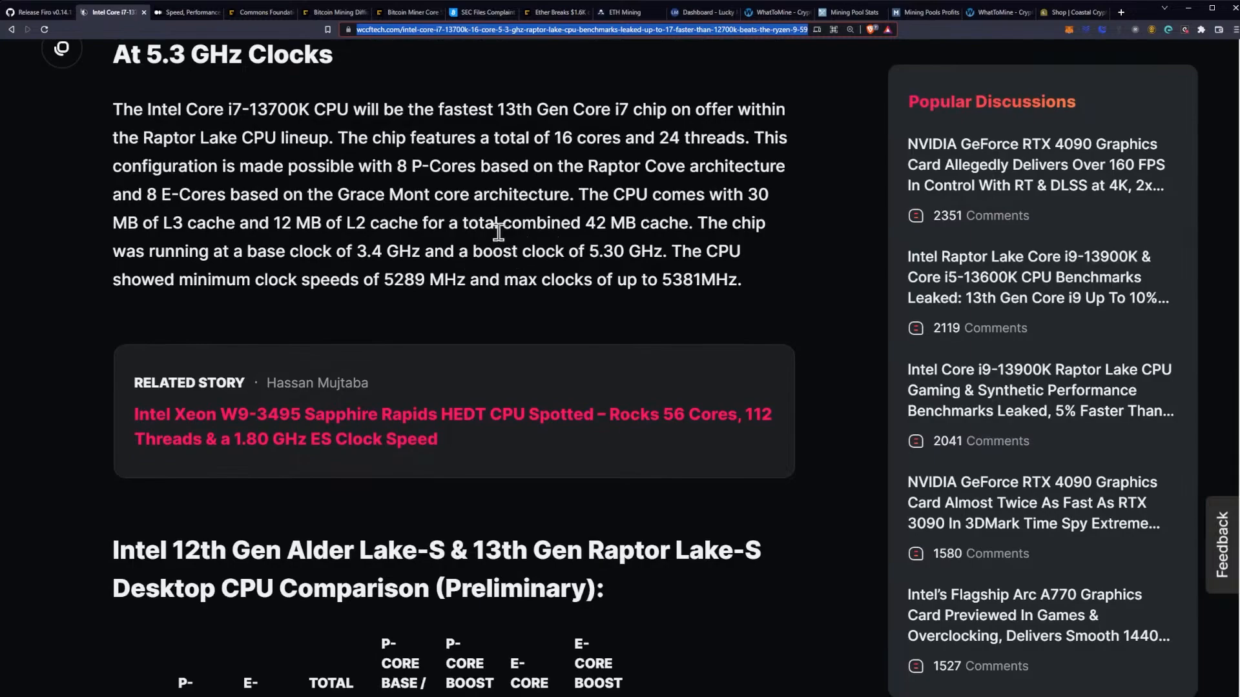
{"action": "mouse_move", "coordinate": [307, 243]}
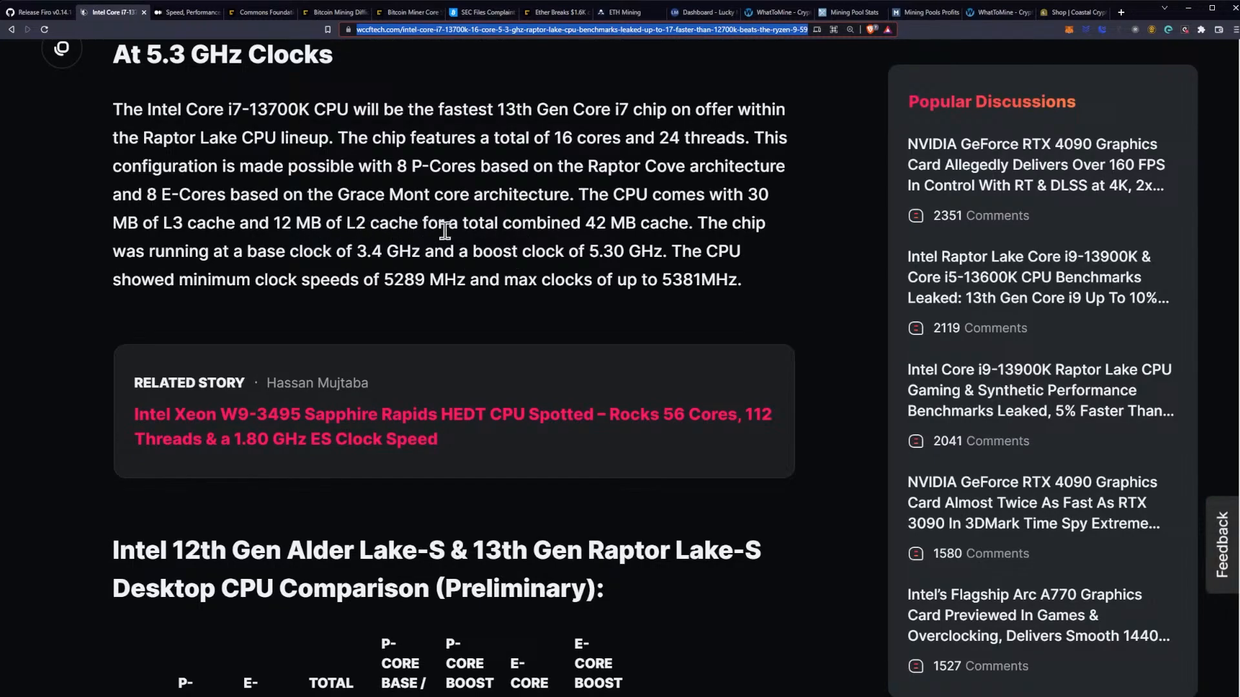
{"action": "scroll", "scroll_direction": "down", "scroll_amount": 3}
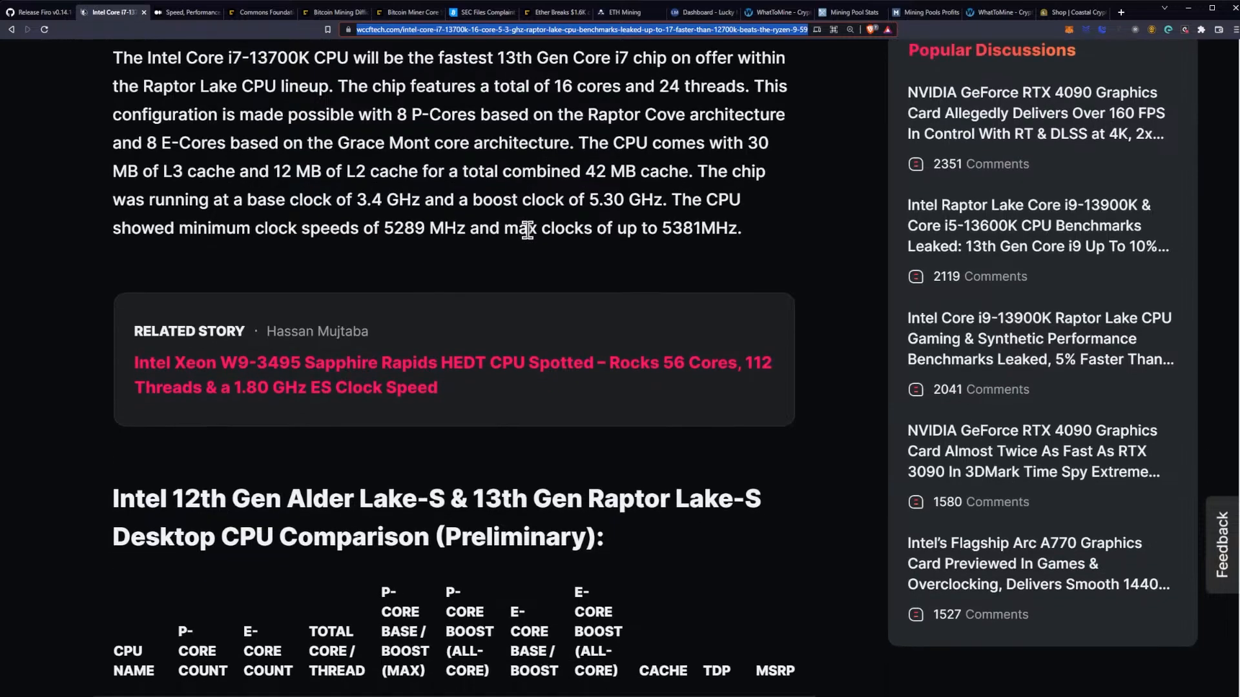
{"action": "mouse_move", "coordinate": [356, 219]}
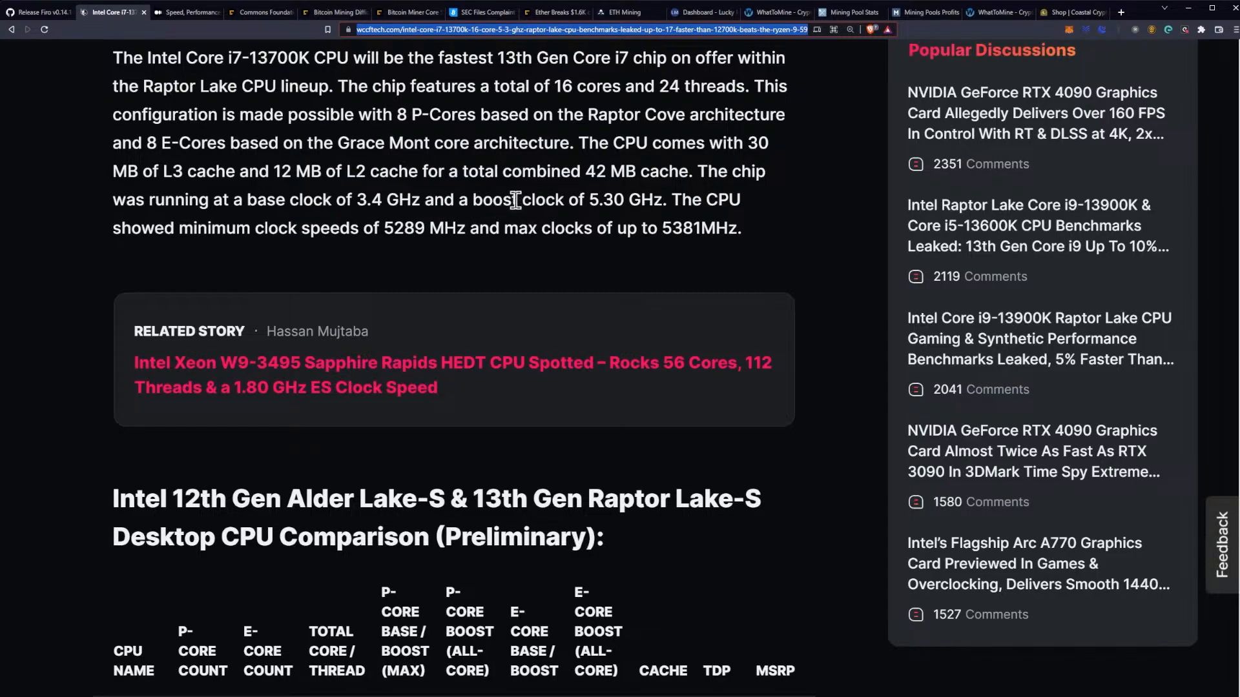
{"action": "mouse_move", "coordinate": [473, 222]}
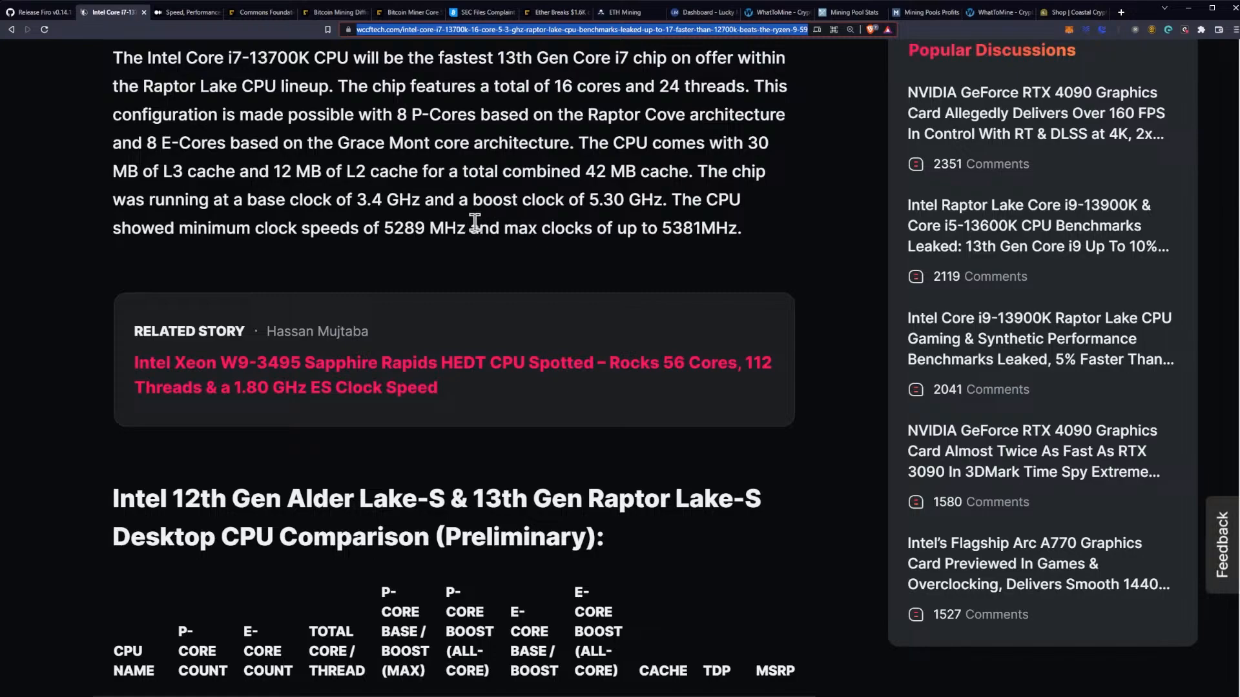
{"action": "scroll", "scroll_direction": "down", "scroll_amount": 3}
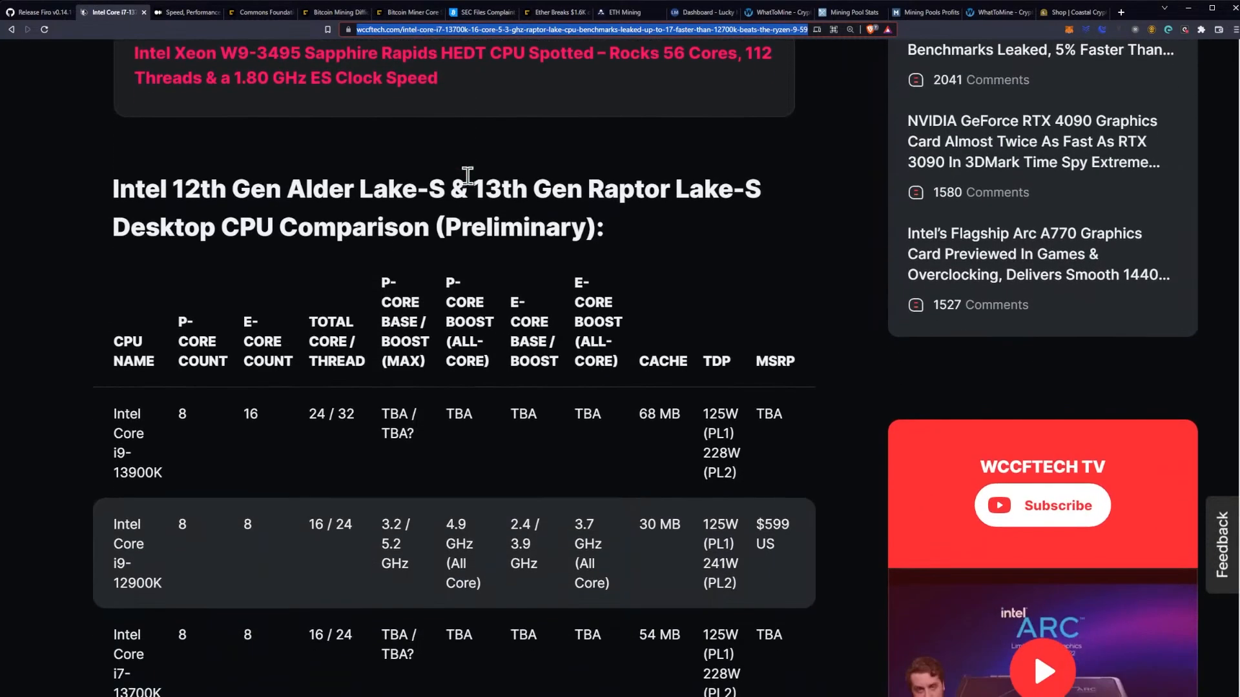
- Read the comparison table, highlighting the i7-13700K's 8 P-cores, then reach the 2090/16542 Geekbench scores
{"action": "scroll", "scroll_direction": "down", "scroll_amount": 3}
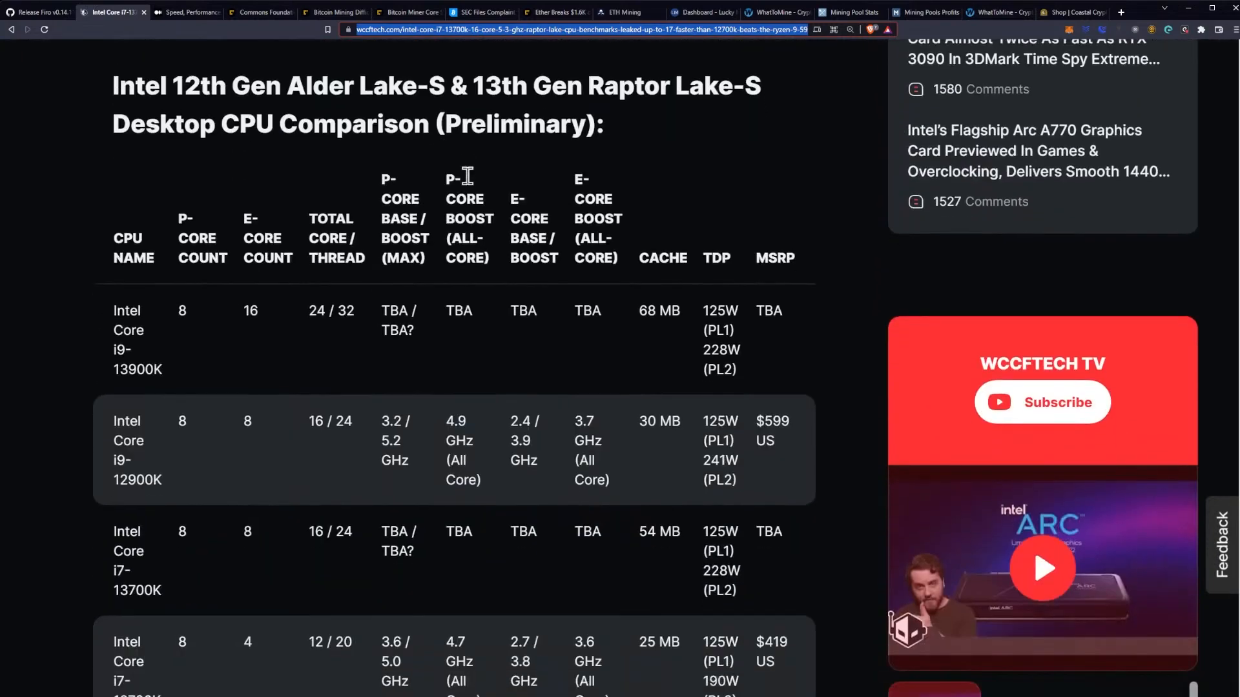
{"action": "scroll", "scroll_direction": "down", "scroll_amount": 3}
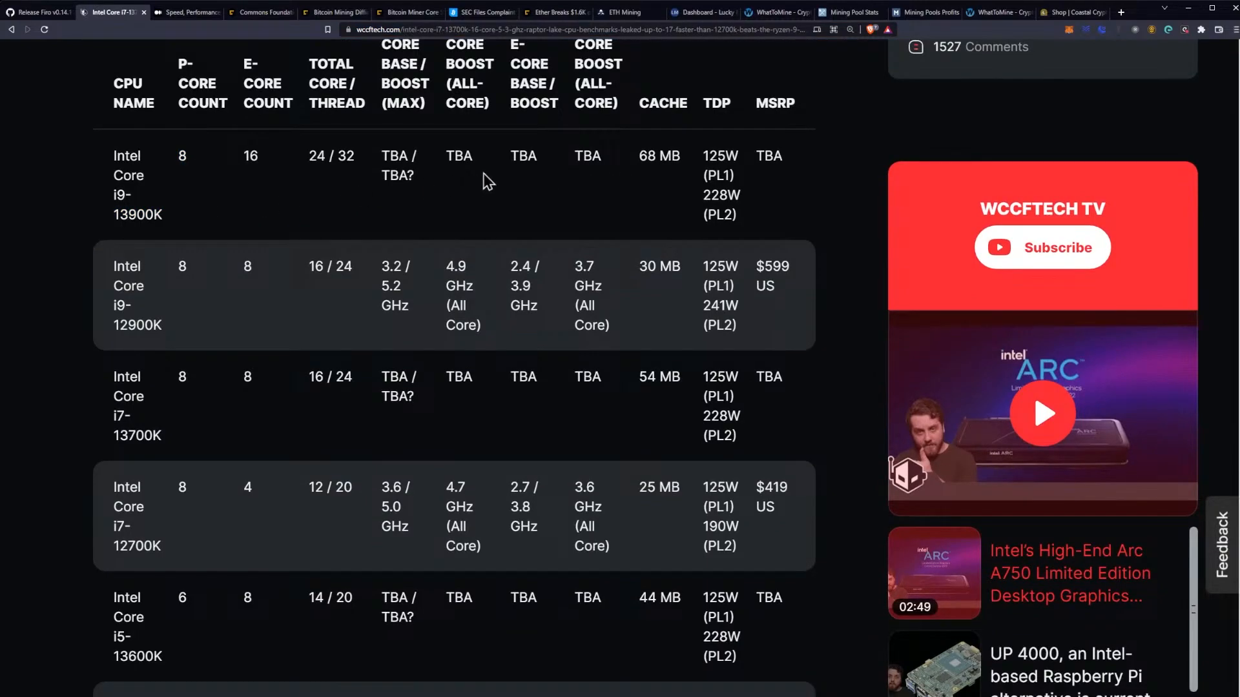
{"action": "mouse_move", "coordinate": [330, 182]}
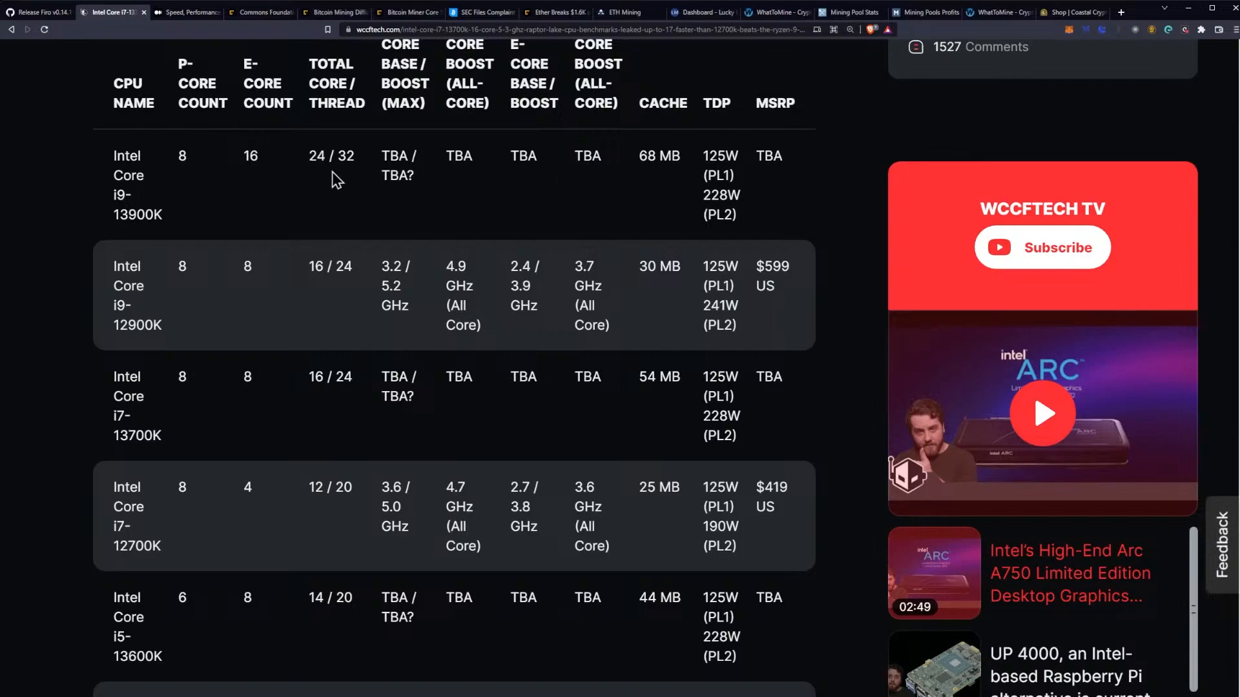
{"action": "mouse_move", "coordinate": [204, 168]}
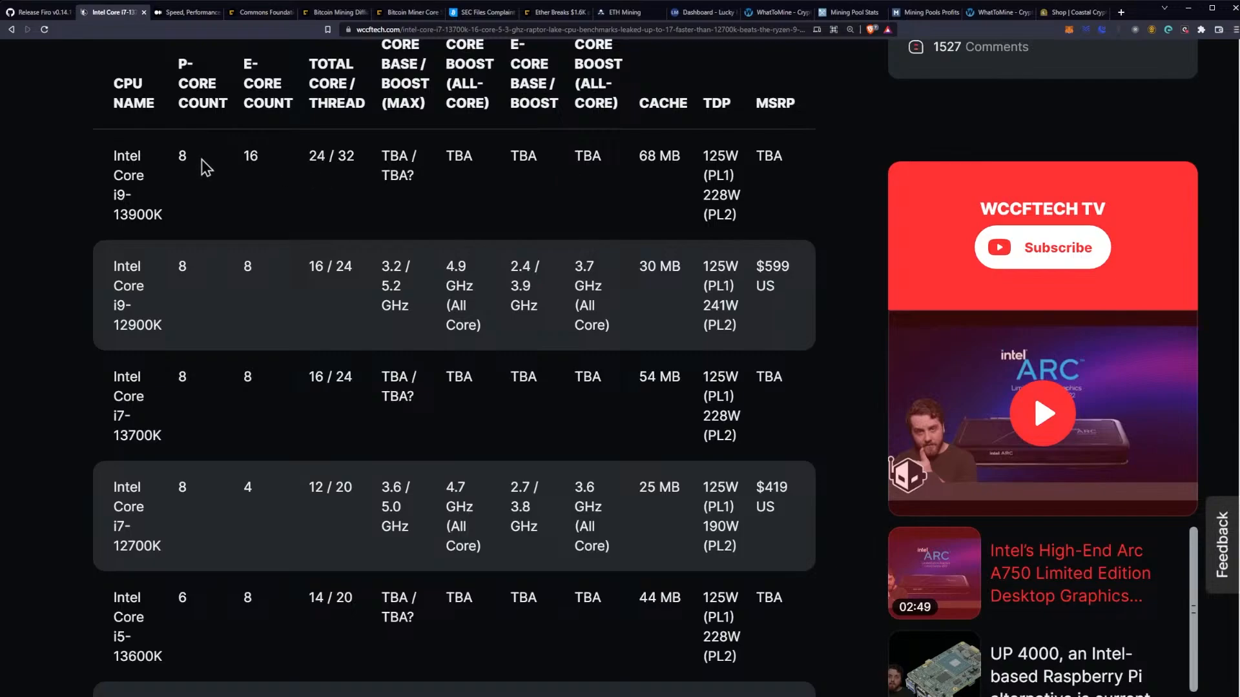
{"action": "mouse_move", "coordinate": [199, 407]}
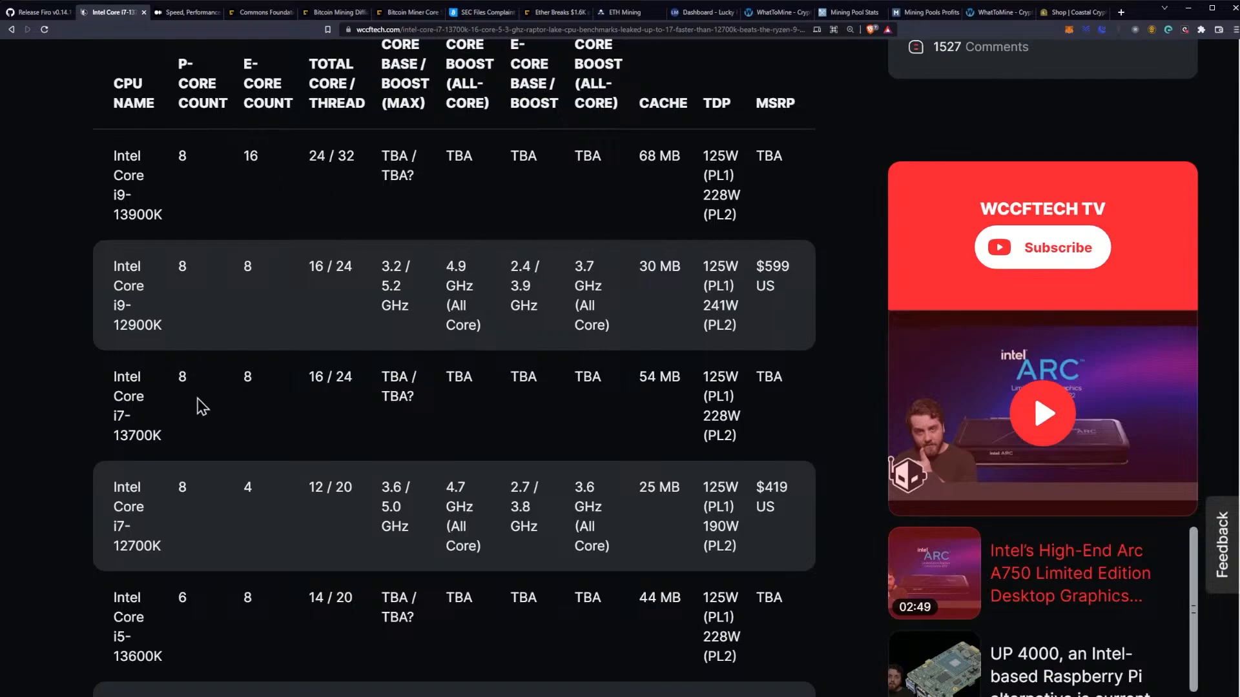
{"action": "double_click", "coordinate": [180, 376]}
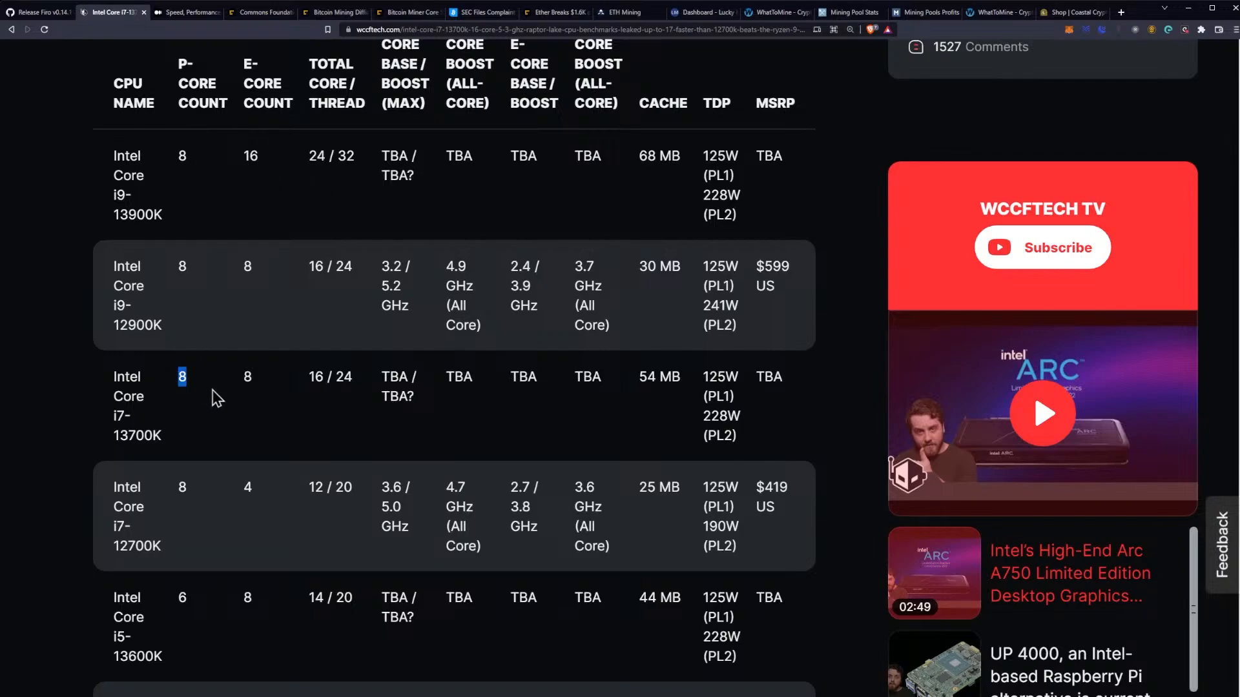
{"action": "mouse_move", "coordinate": [251, 205]}
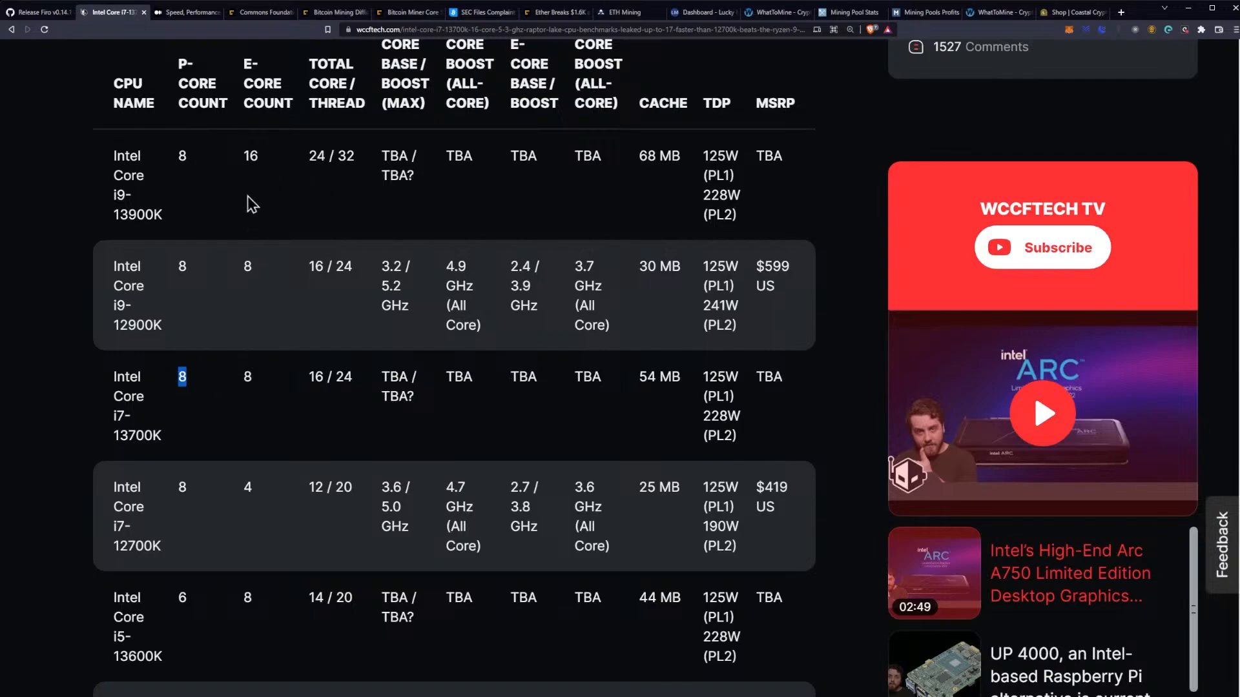
{"action": "double_click", "coordinate": [251, 157]}
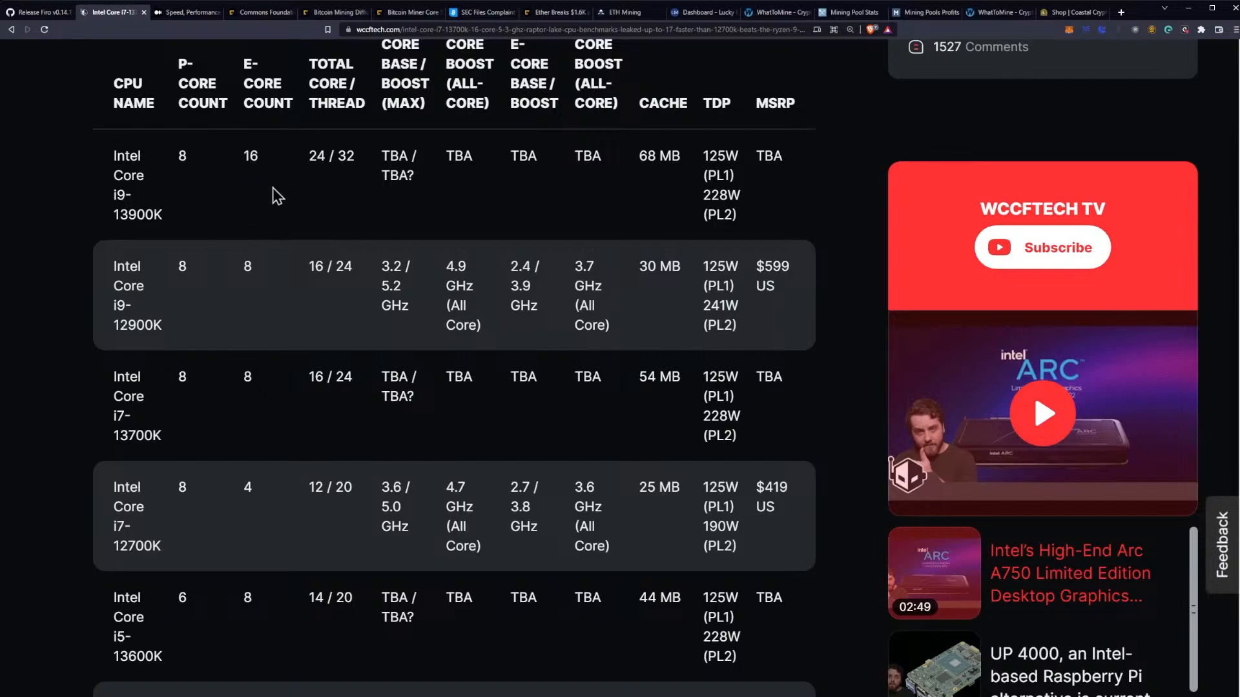
{"action": "mouse_move", "coordinate": [291, 190]}
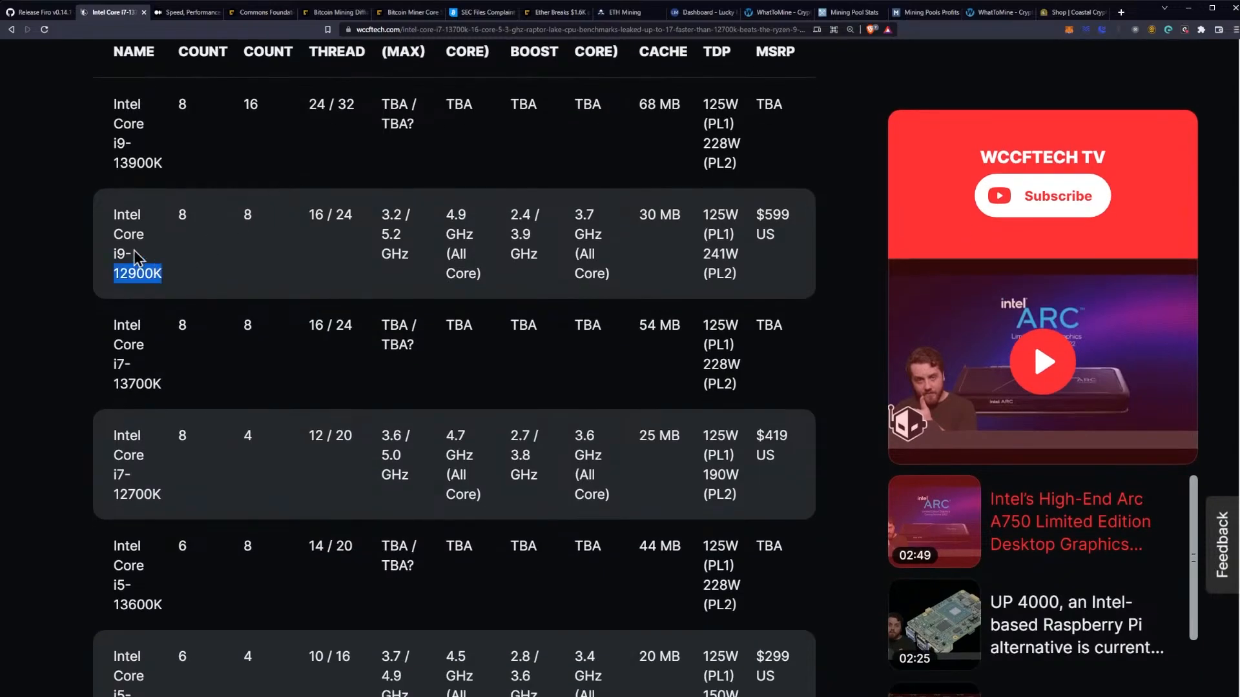
{"action": "left_click", "coordinate": [309, 248]}
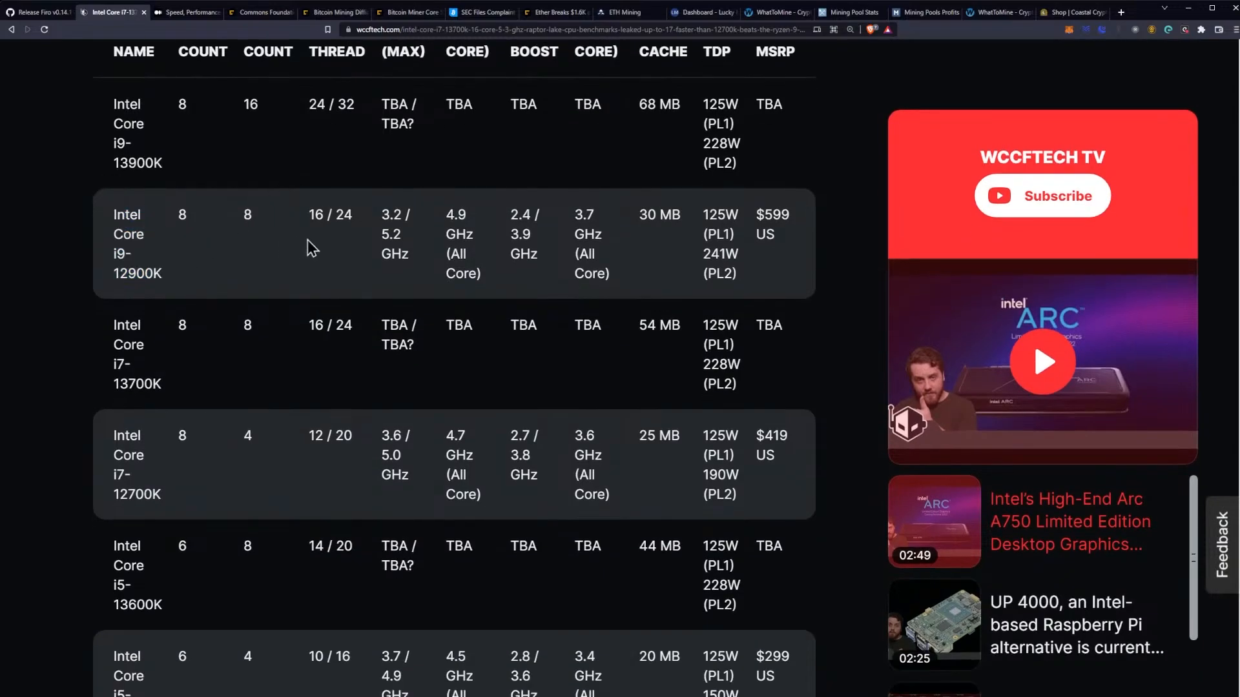
{"action": "mouse_move", "coordinate": [328, 251]}
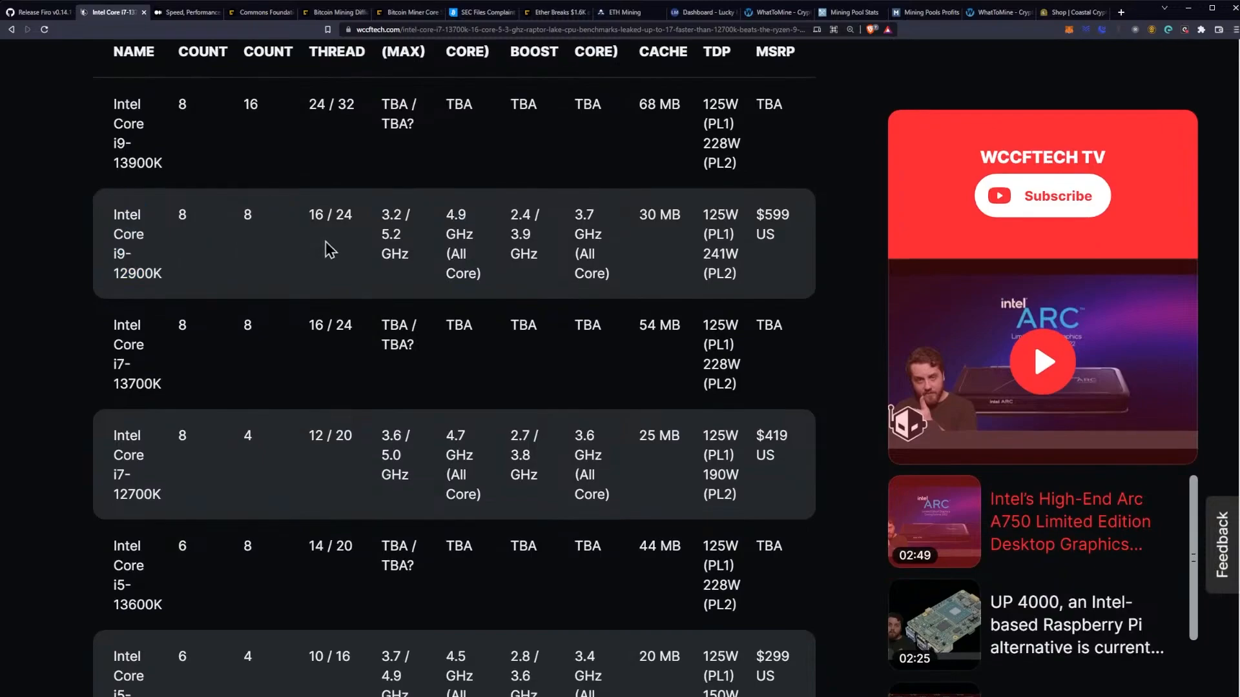
{"action": "scroll", "scroll_direction": "down", "scroll_amount": 3}
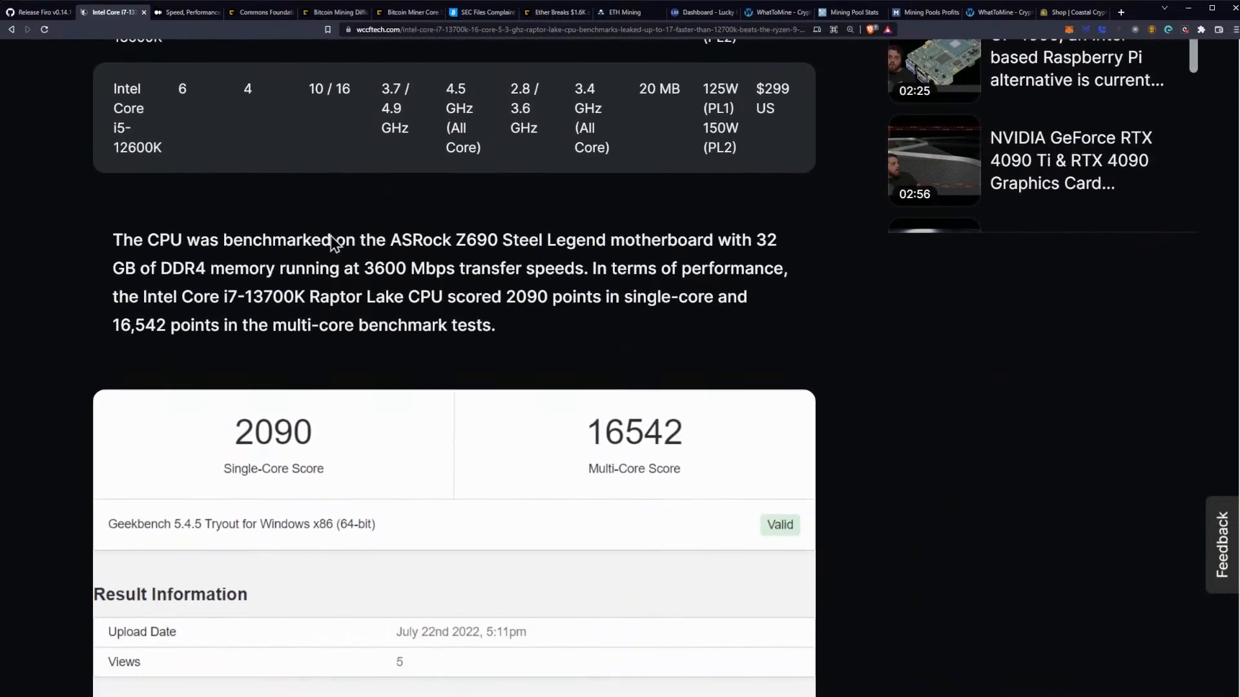
- Scroll past the score card to the Geekbench Result and System Information details
{"action": "scroll", "scroll_direction": "down", "scroll_amount": 3}
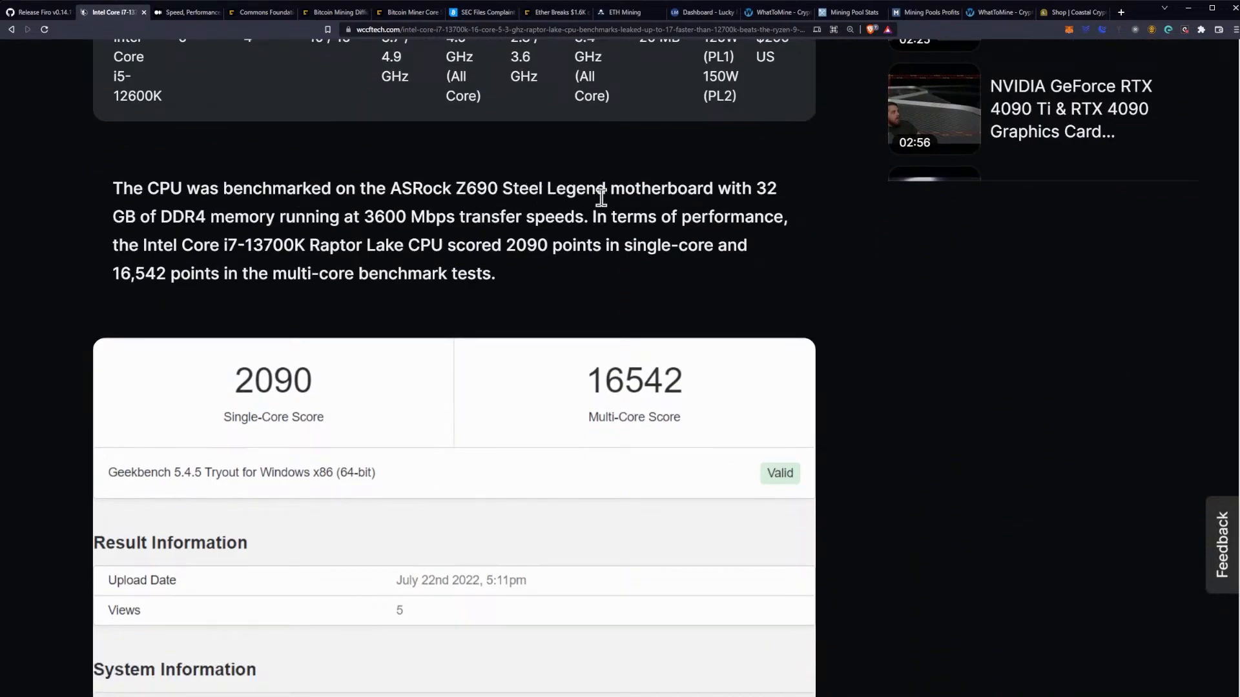
{"action": "mouse_move", "coordinate": [633, 209]}
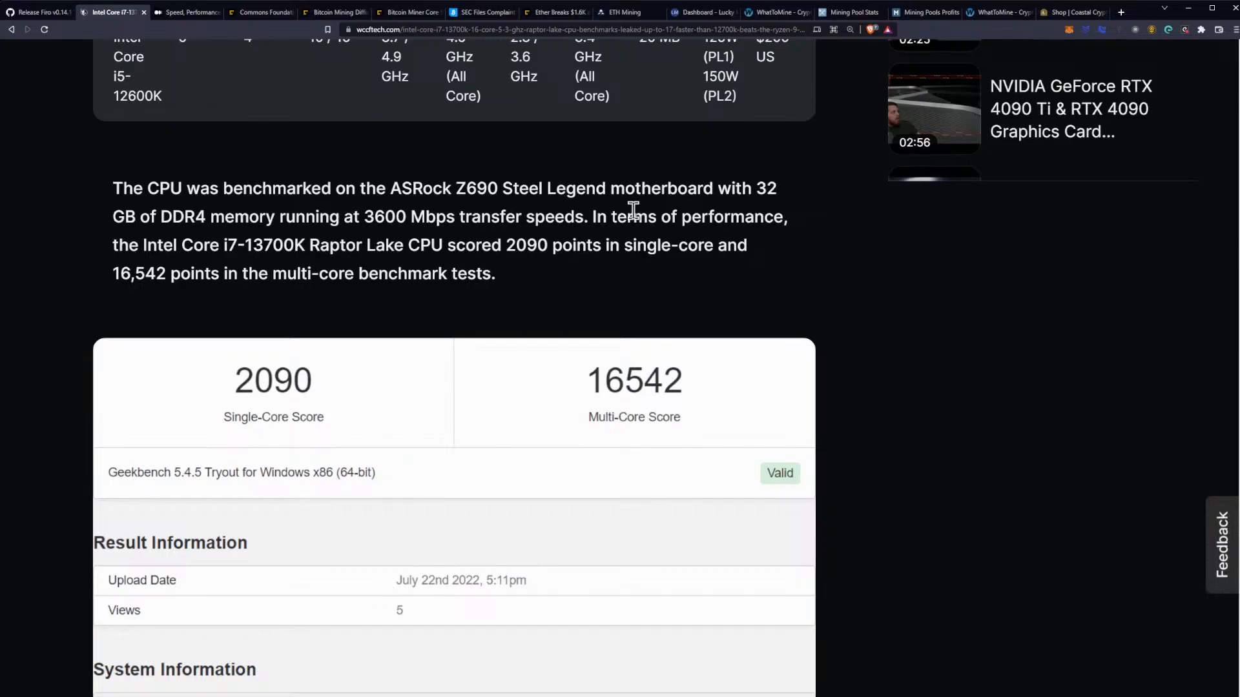
{"action": "mouse_move", "coordinate": [593, 212]}
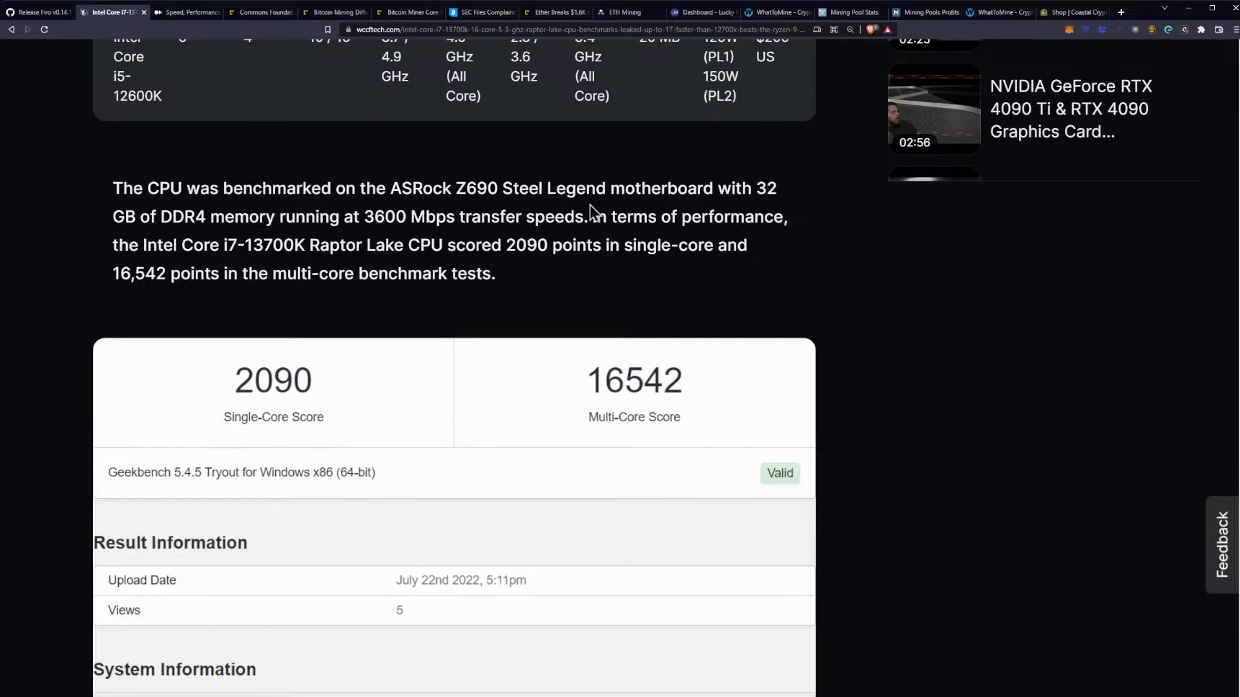
{"action": "scroll", "scroll_direction": "down", "scroll_amount": 3}
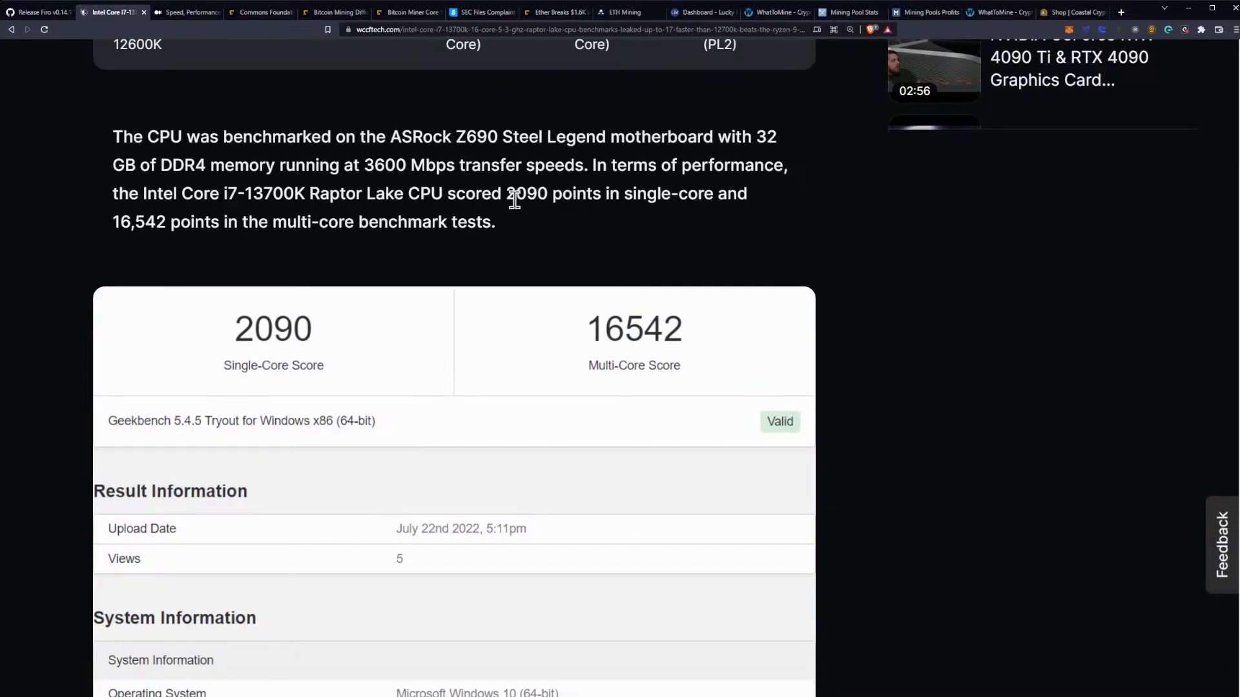
{"action": "mouse_move", "coordinate": [531, 222]}
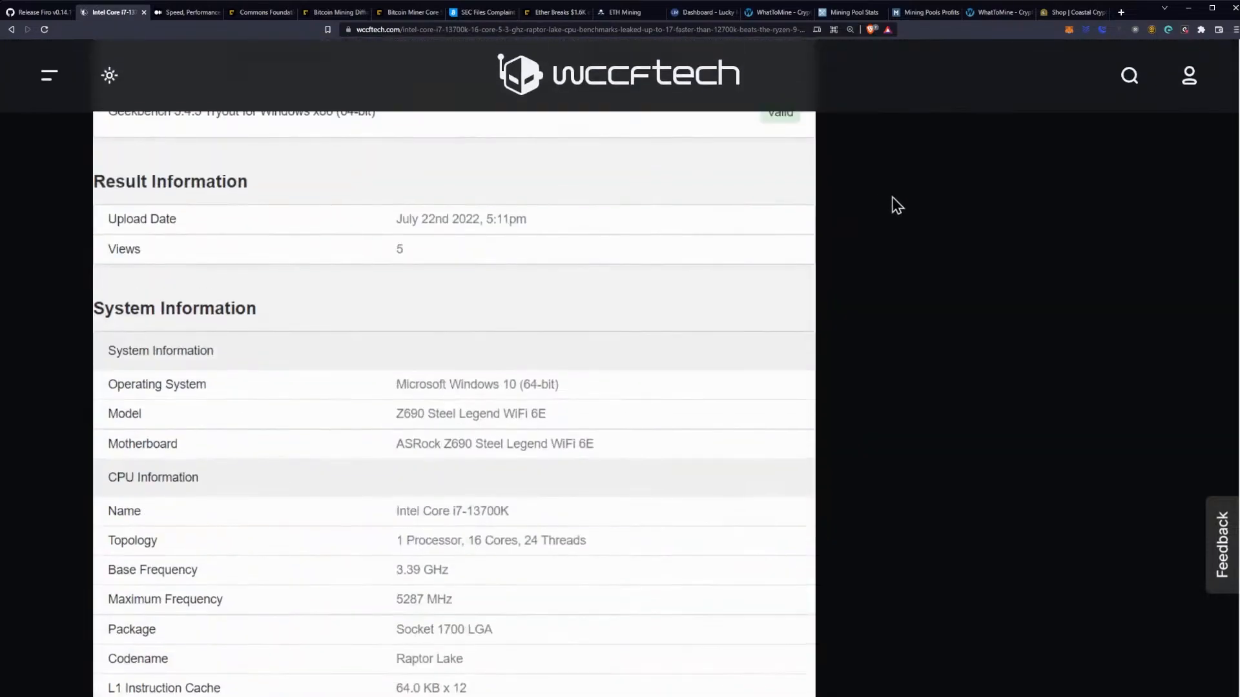
- Scroll through the DDR5 vs DDR4 paragraph to the start of the single-core Geekbench 5 chart
{"action": "scroll", "scroll_direction": "down", "scroll_amount": 3}
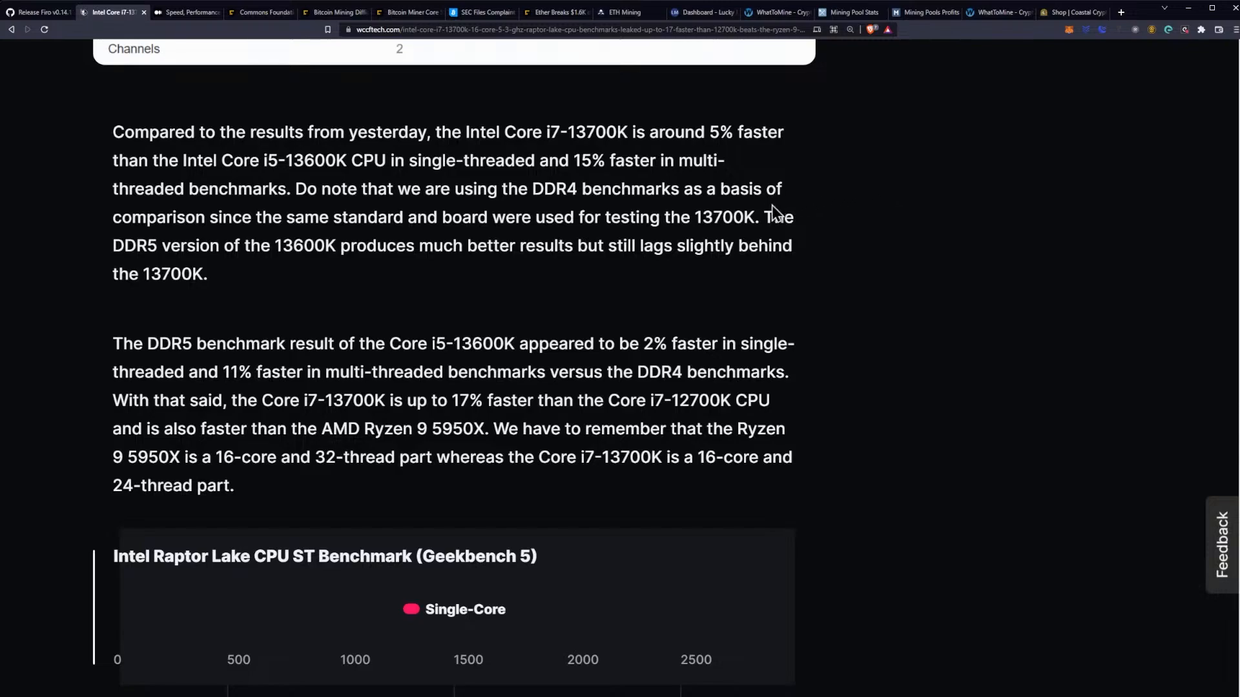
{"action": "mouse_move", "coordinate": [261, 238]}
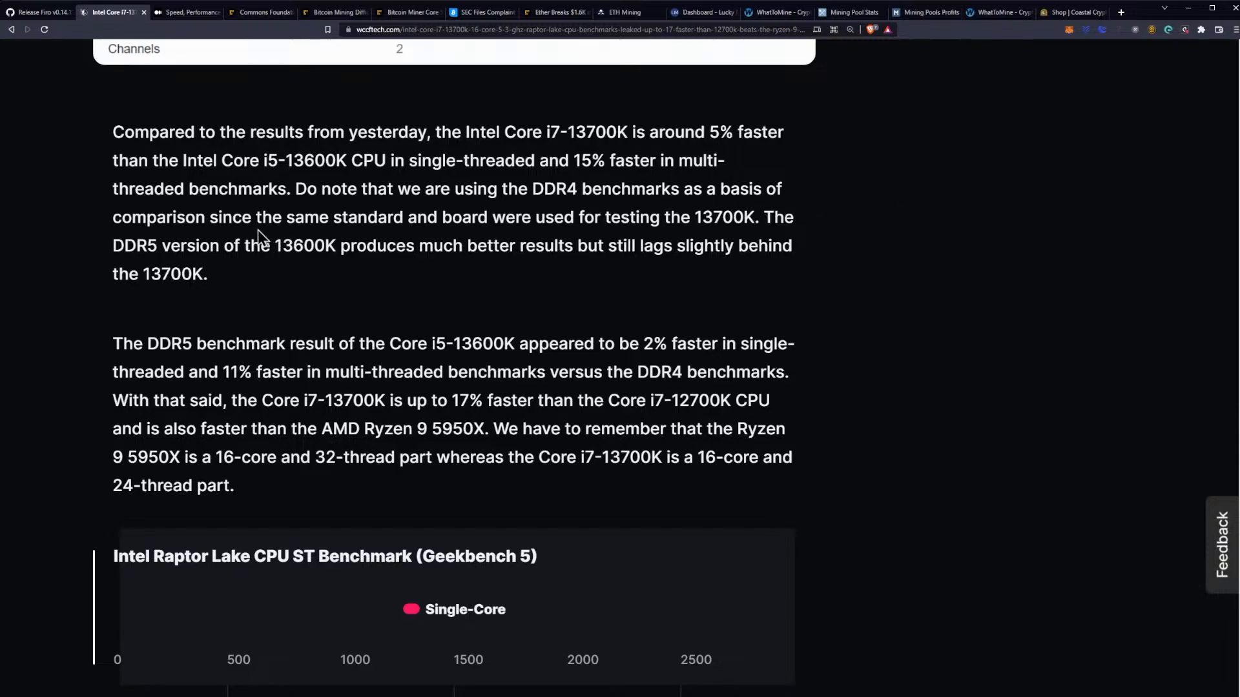
{"action": "mouse_move", "coordinate": [599, 254]}
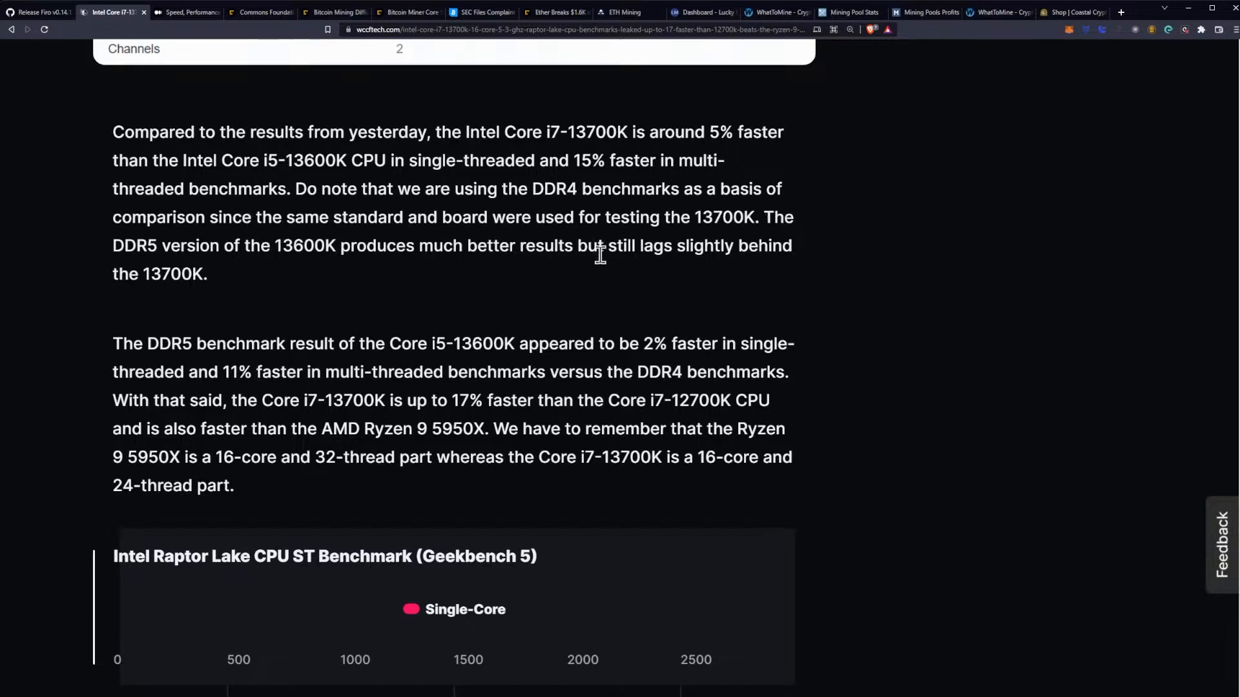
{"action": "mouse_move", "coordinate": [704, 225]}
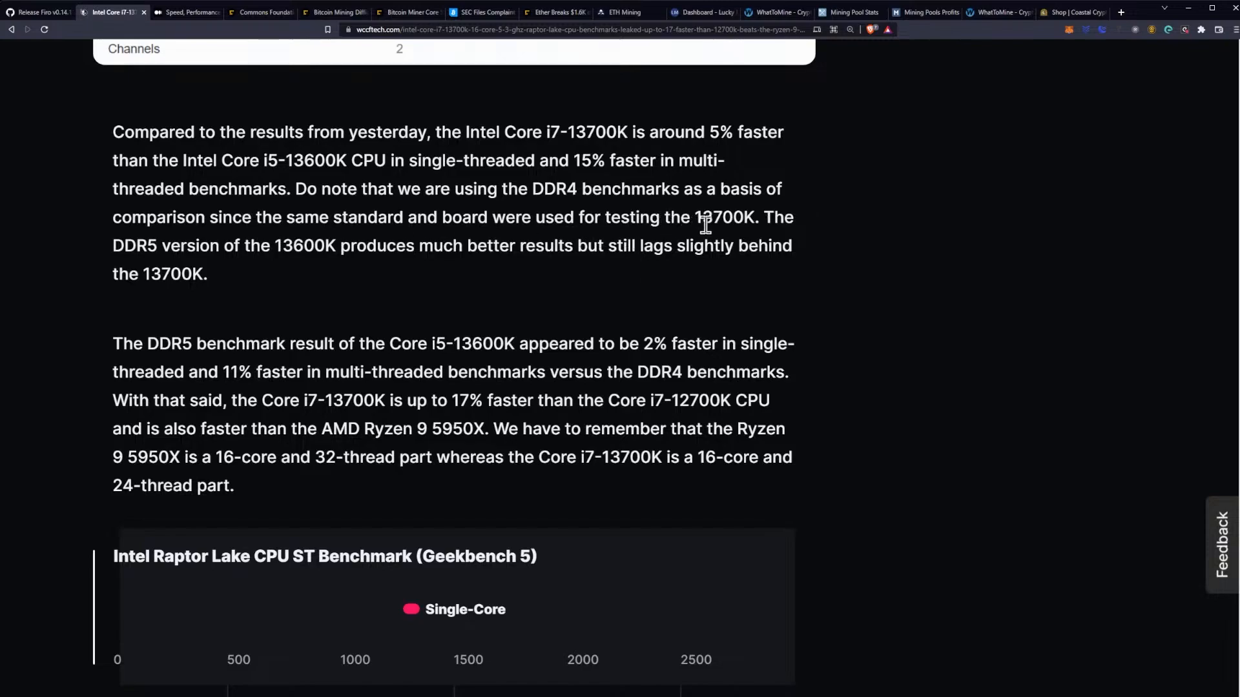
{"action": "scroll", "scroll_direction": "down", "scroll_amount": 3}
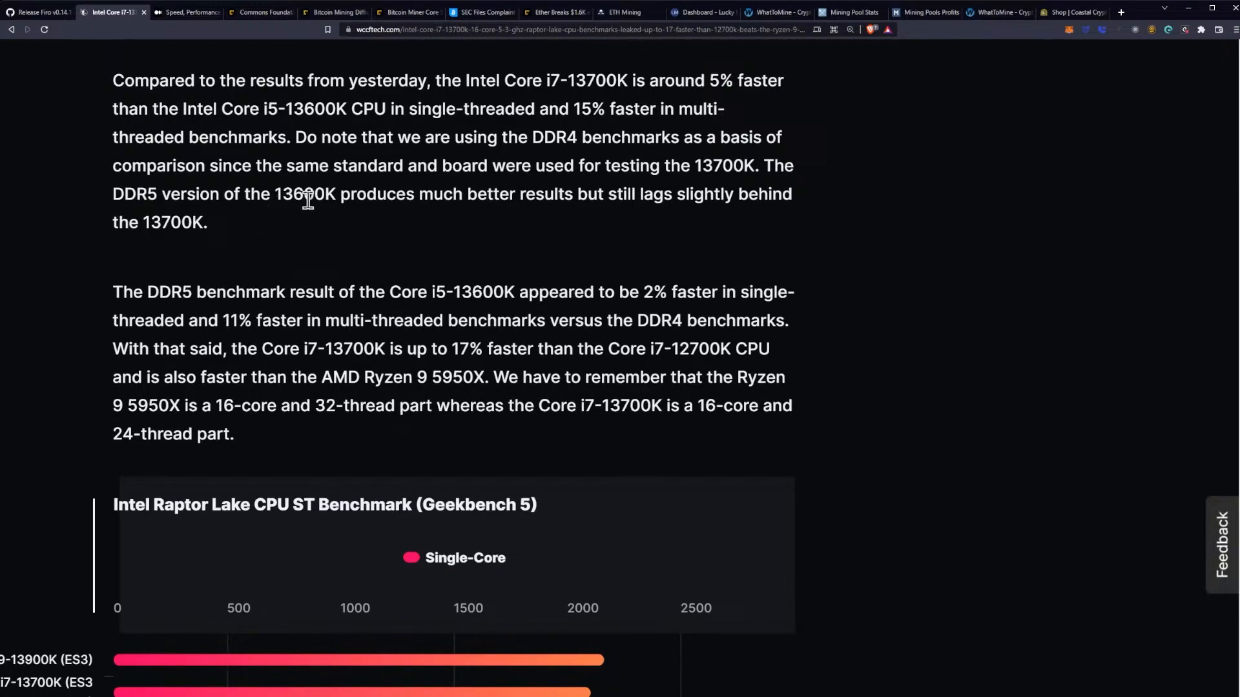
{"action": "mouse_move", "coordinate": [495, 199]}
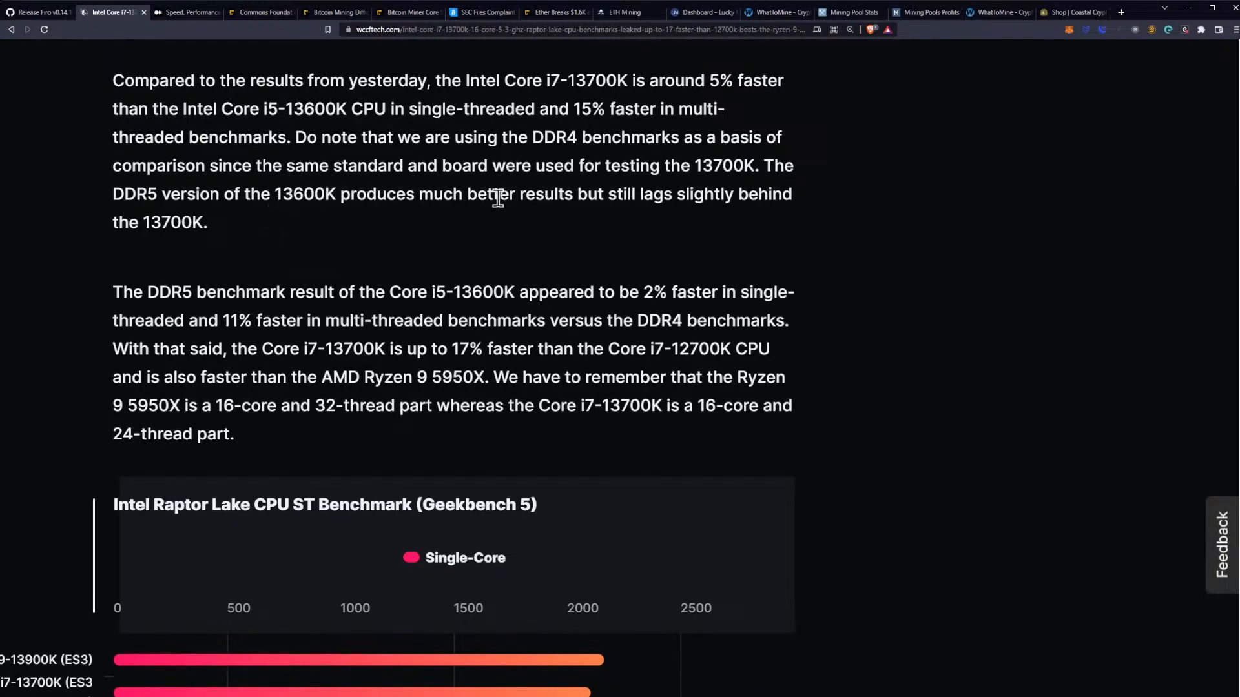
{"action": "mouse_move", "coordinate": [542, 204]}
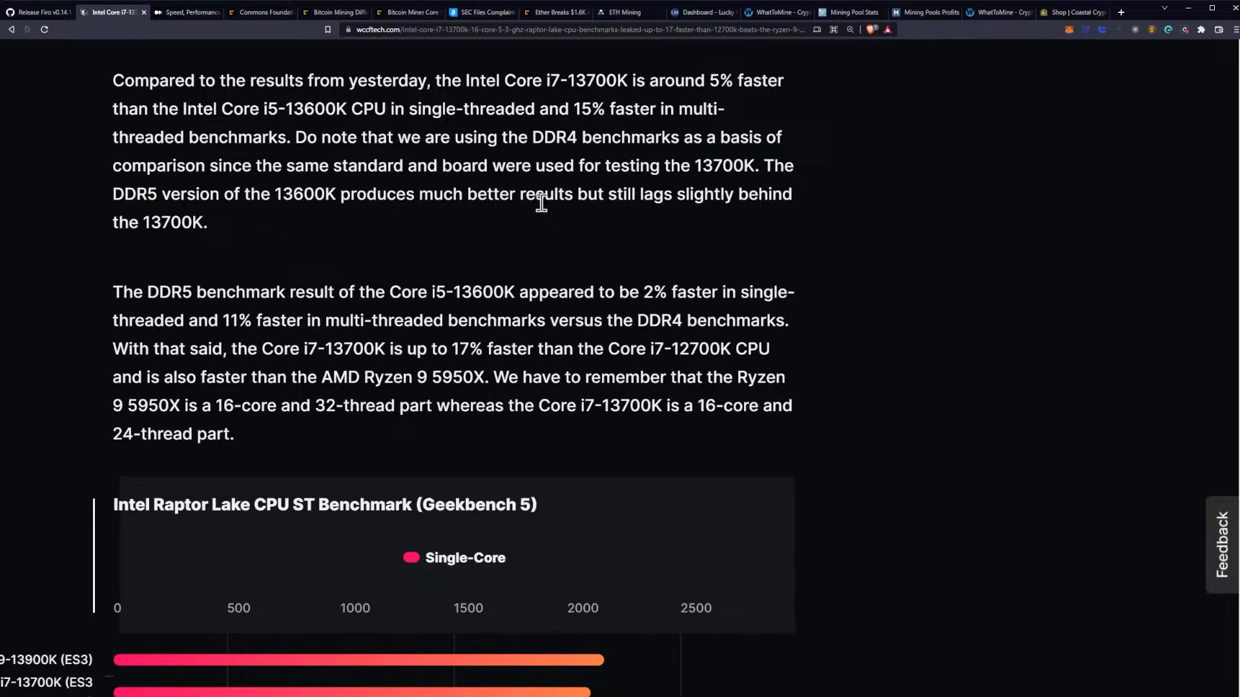
{"action": "scroll", "scroll_direction": "down", "scroll_amount": 3}
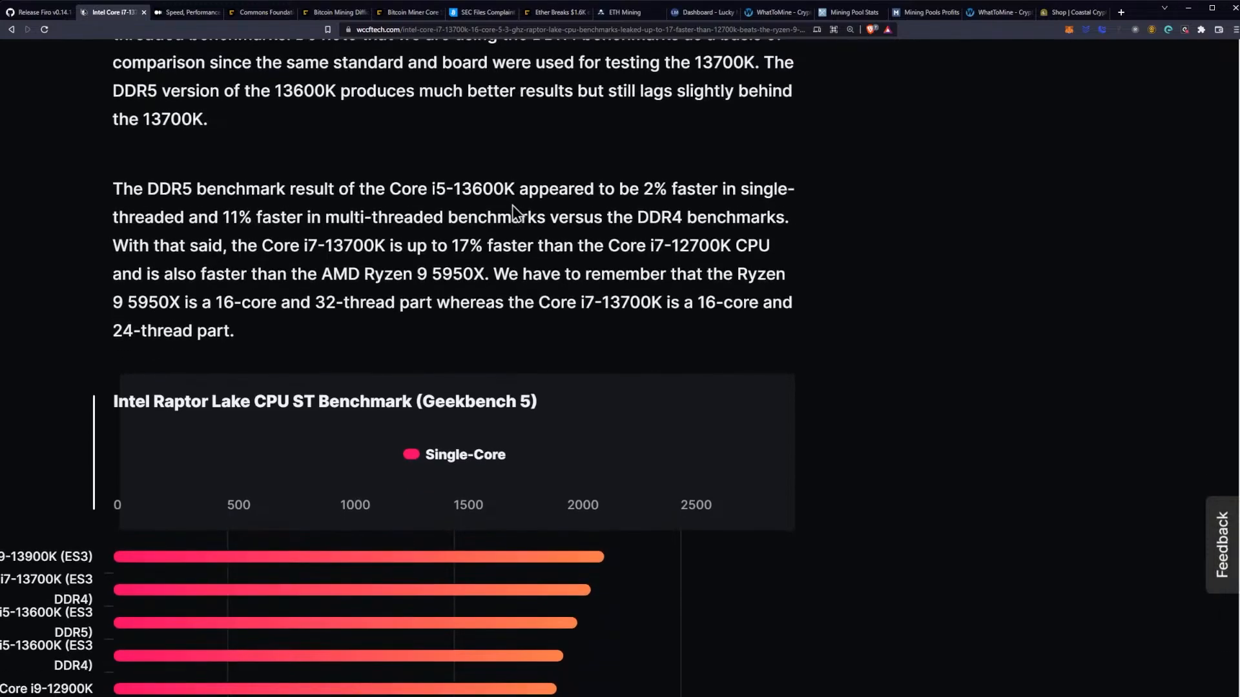
{"action": "scroll", "scroll_direction": "down", "scroll_amount": 3}
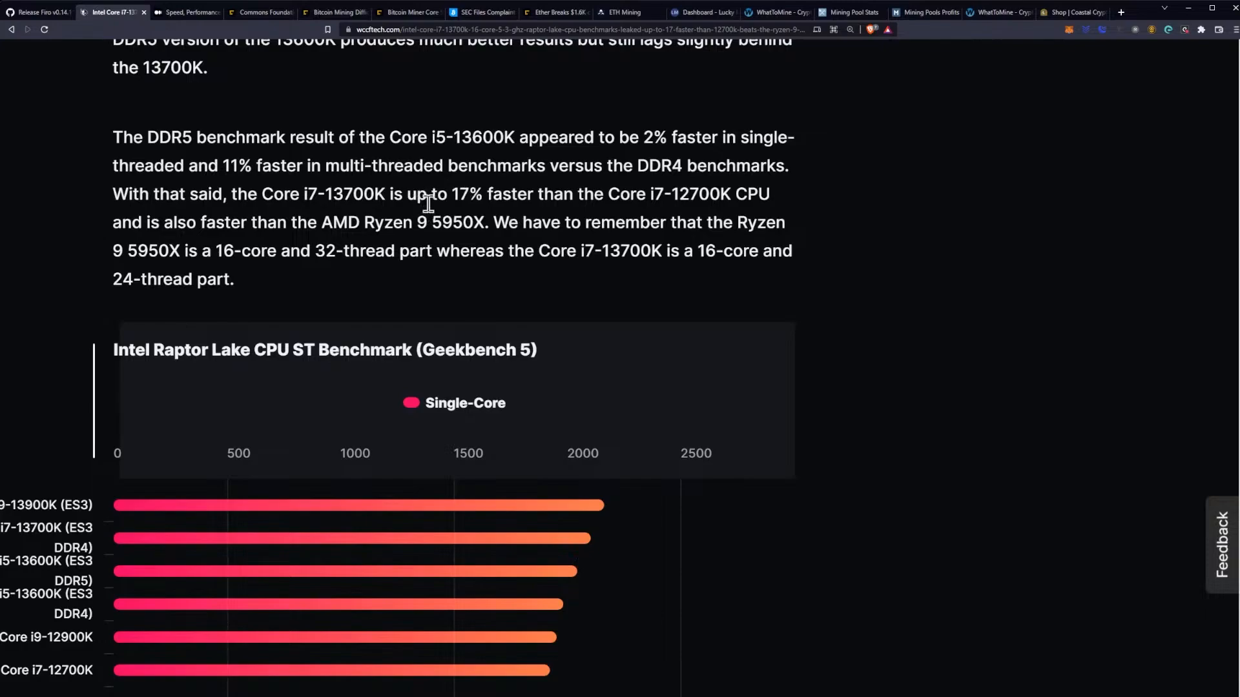
{"action": "mouse_move", "coordinate": [594, 218]}
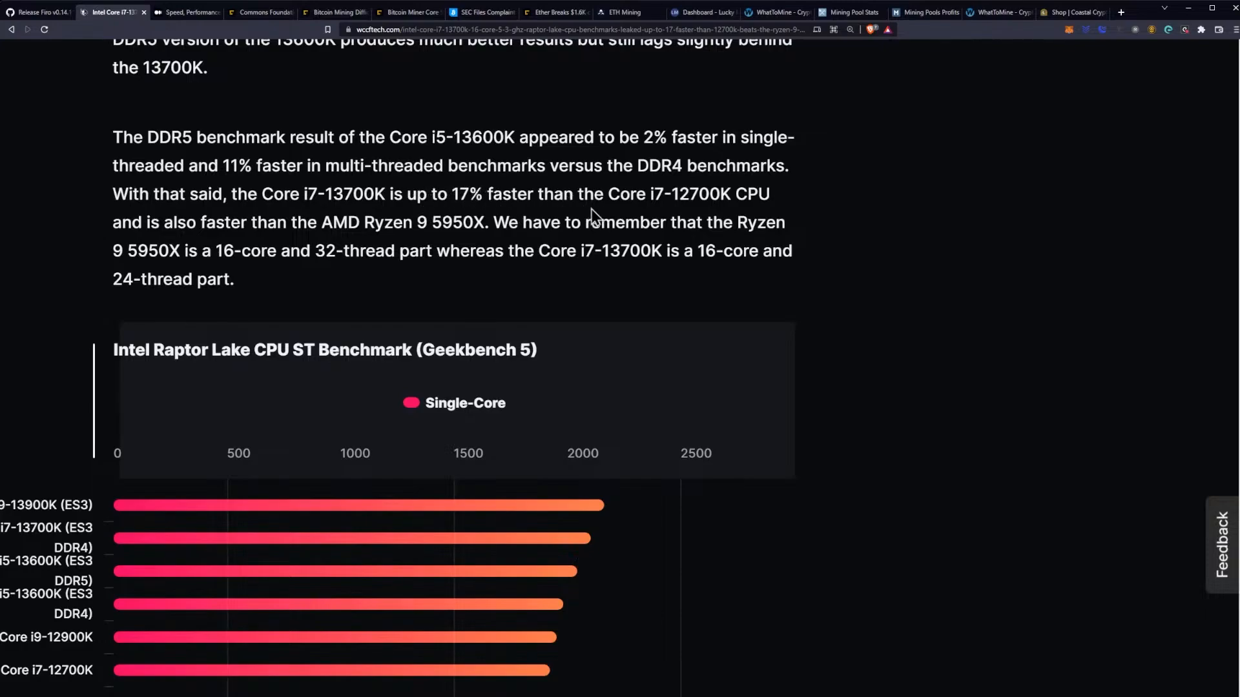
{"action": "mouse_move", "coordinate": [675, 213]}
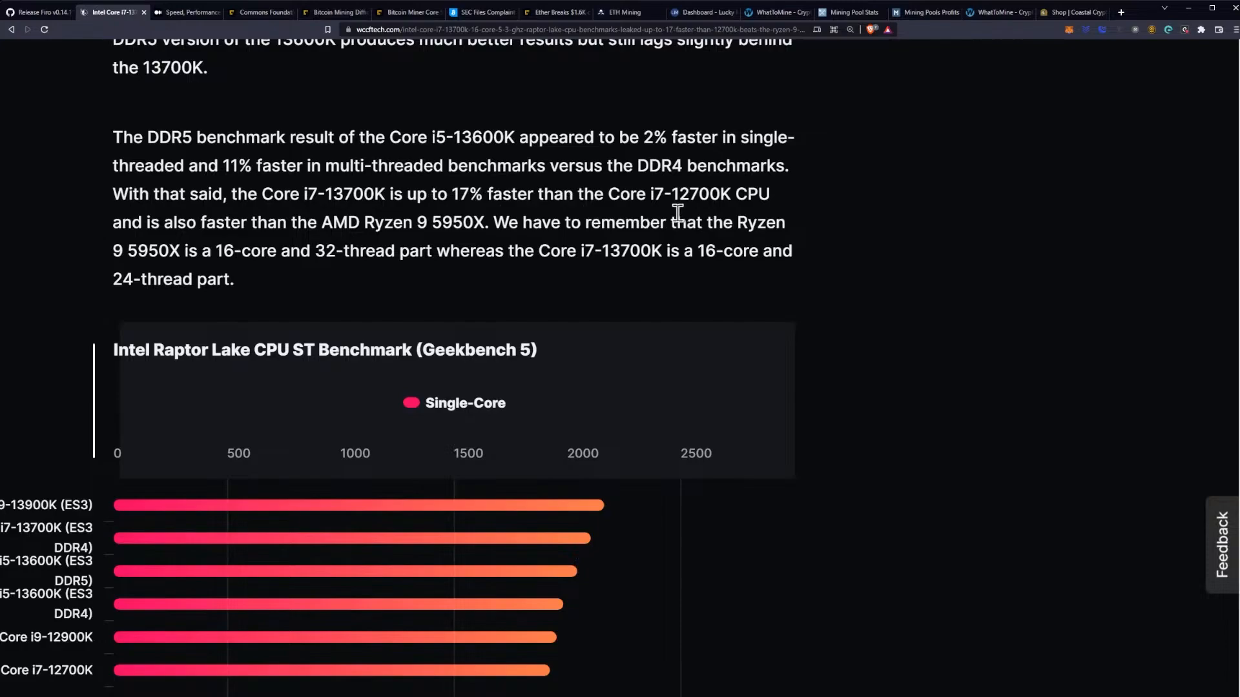
{"action": "mouse_move", "coordinate": [267, 231]}
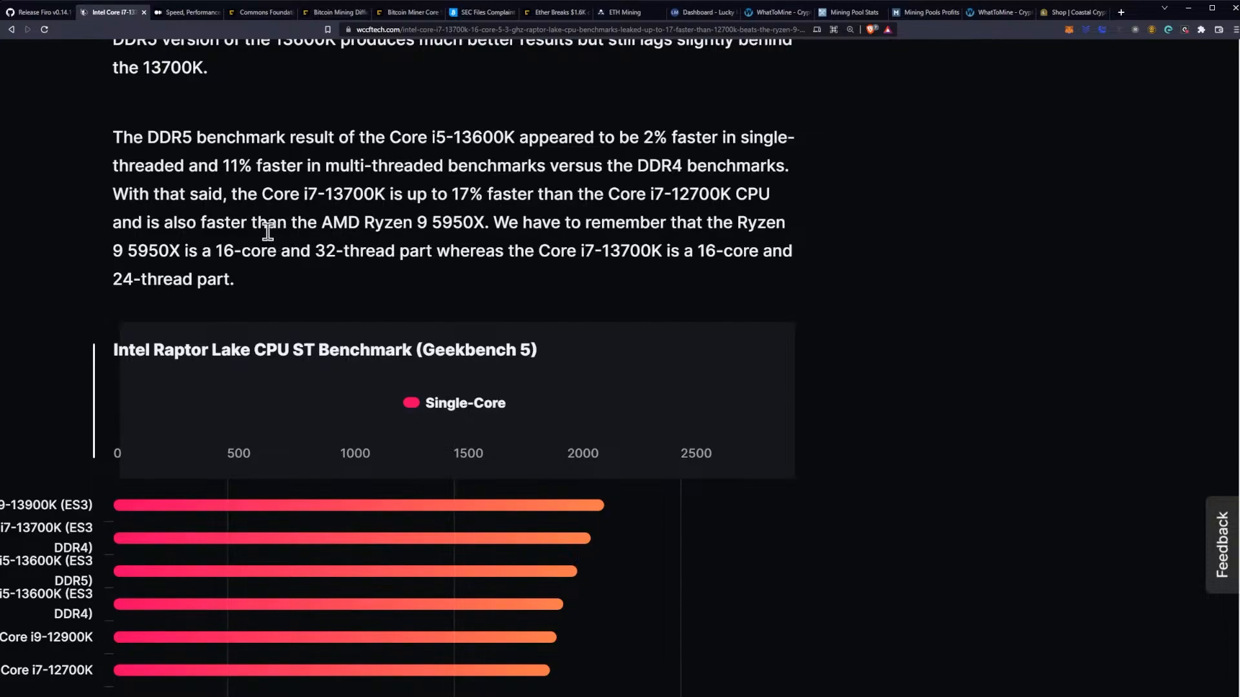
{"action": "mouse_move", "coordinate": [457, 230]}
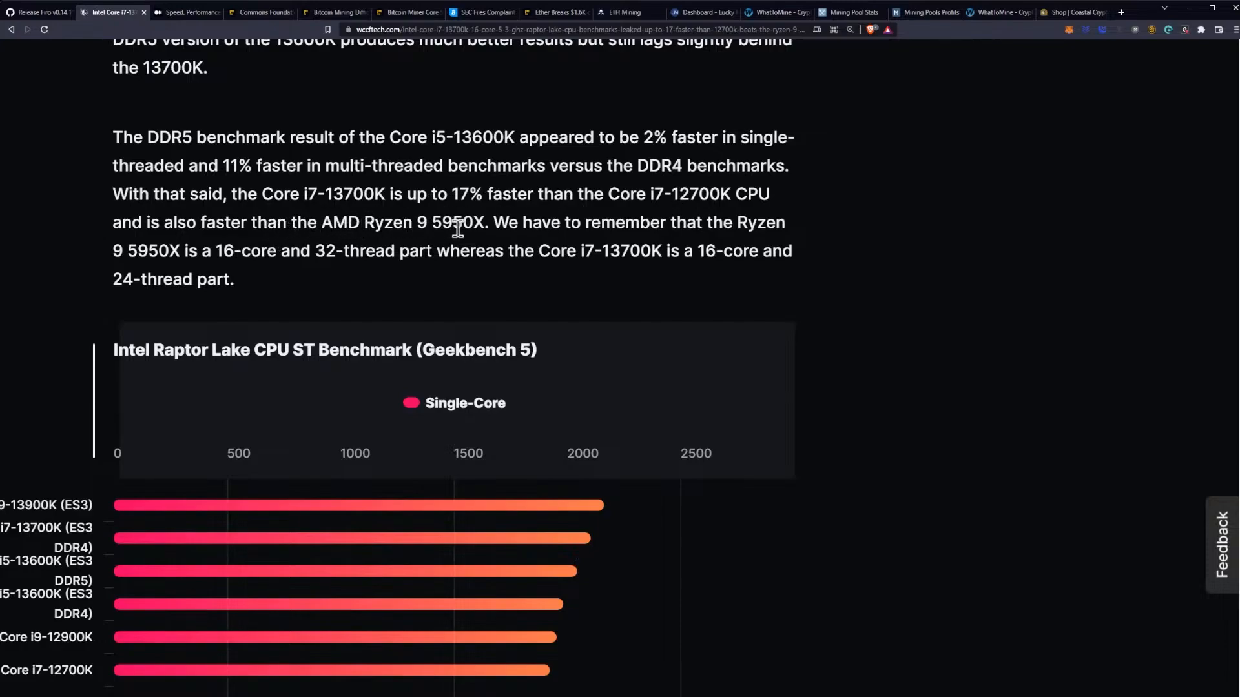
{"action": "mouse_move", "coordinate": [496, 242]}
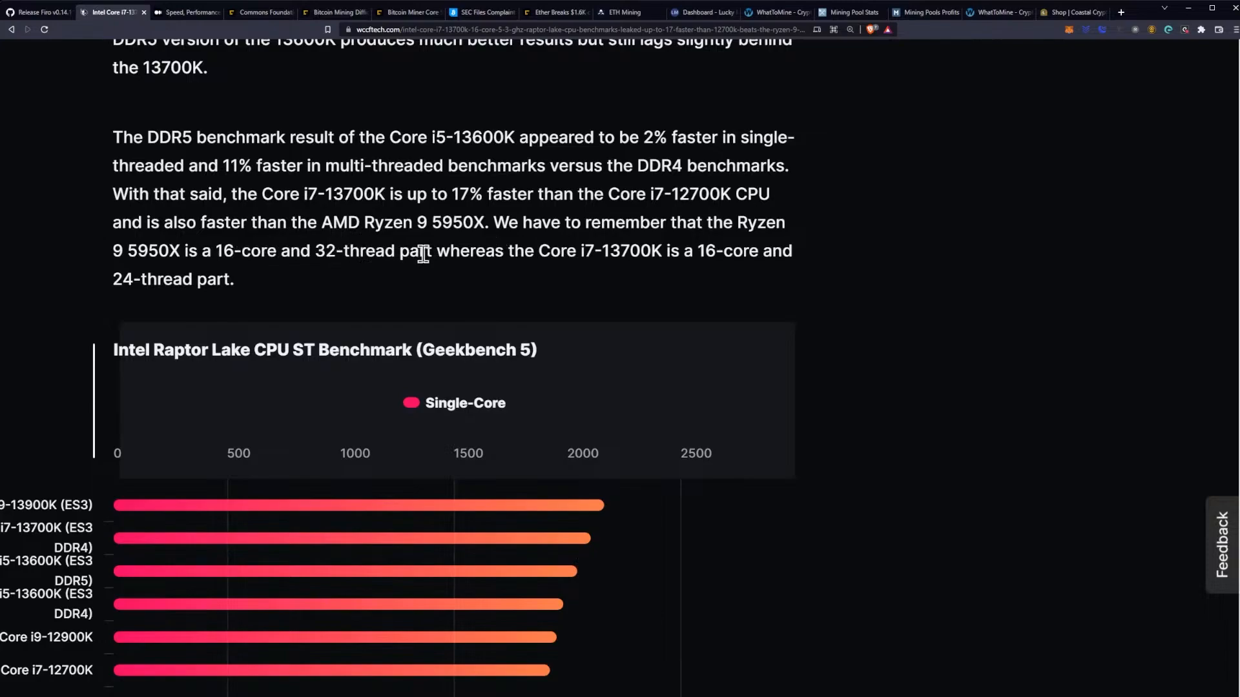
{"action": "mouse_move", "coordinate": [571, 260]}
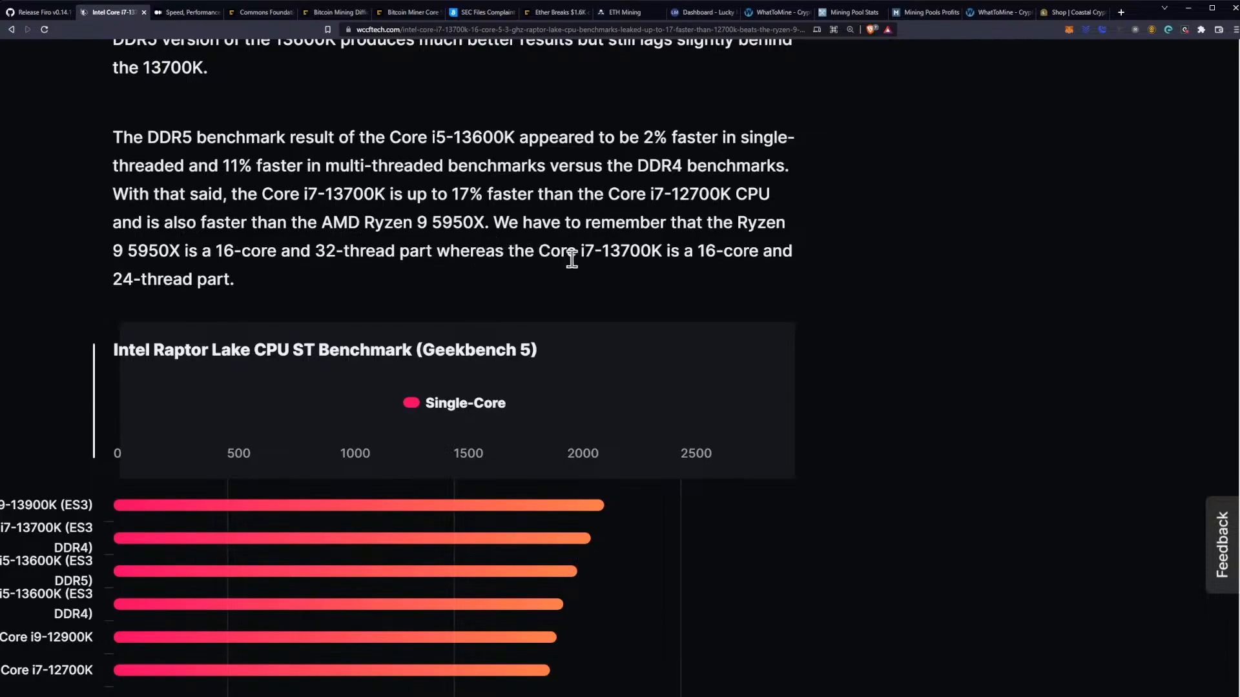
{"action": "mouse_move", "coordinate": [708, 254]}
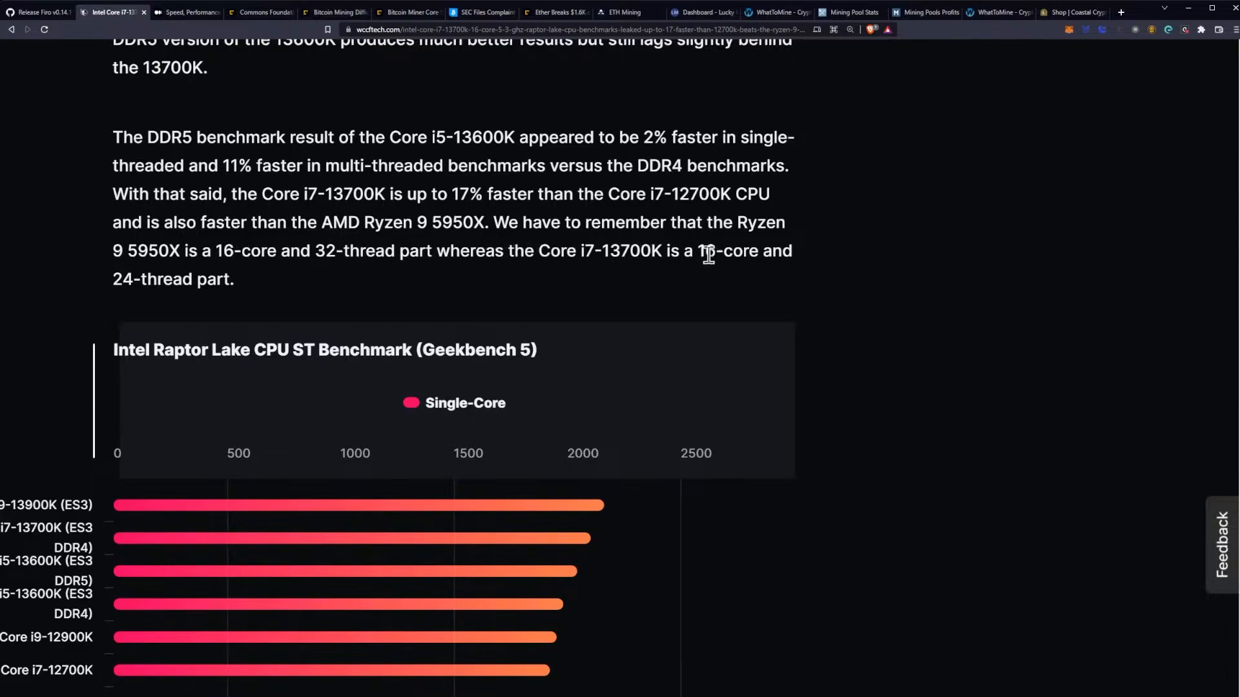
{"action": "scroll", "scroll_direction": "down", "scroll_amount": 3}
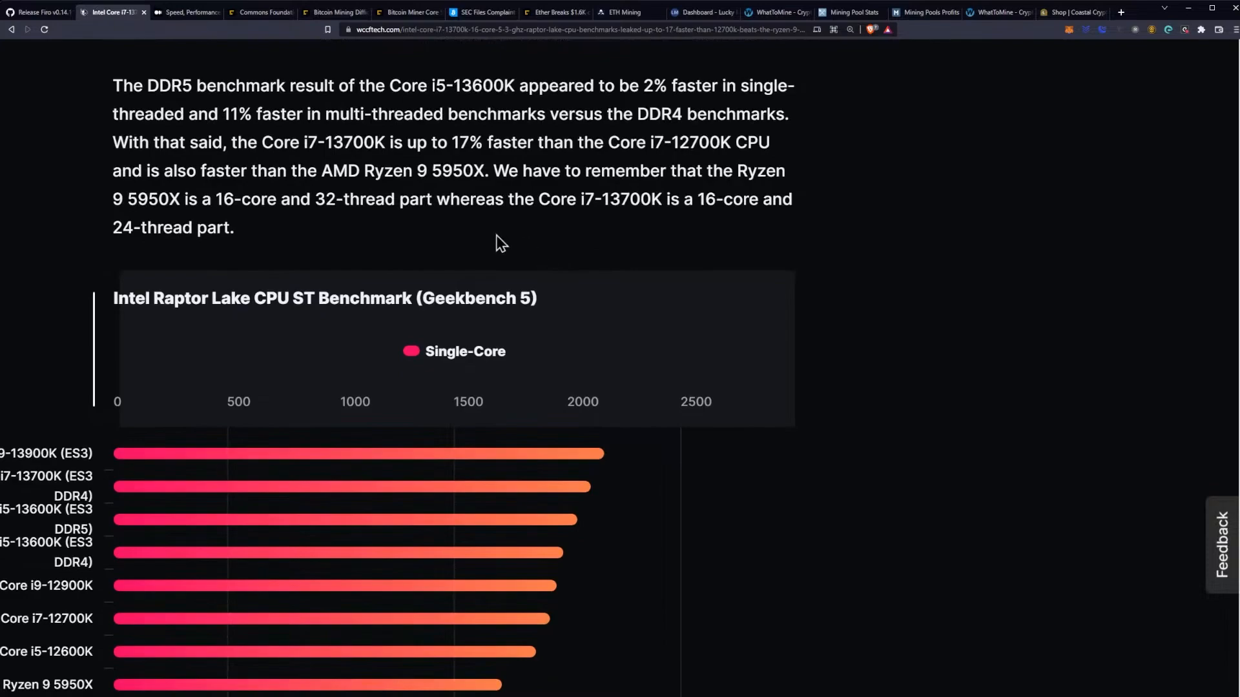
{"action": "mouse_move", "coordinate": [495, 239]}
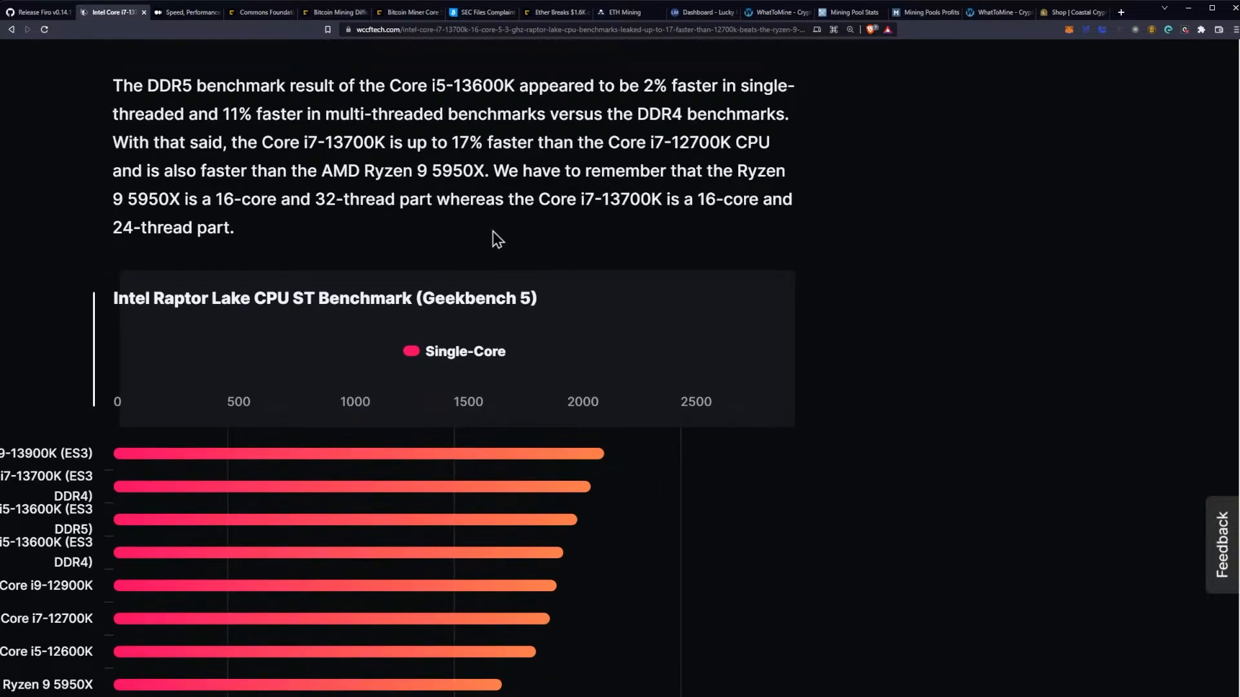
- Bring the full single-core chart into view, showing the Ryzen 9 5950X at 1689
{"action": "scroll", "scroll_direction": "down", "scroll_amount": 3}
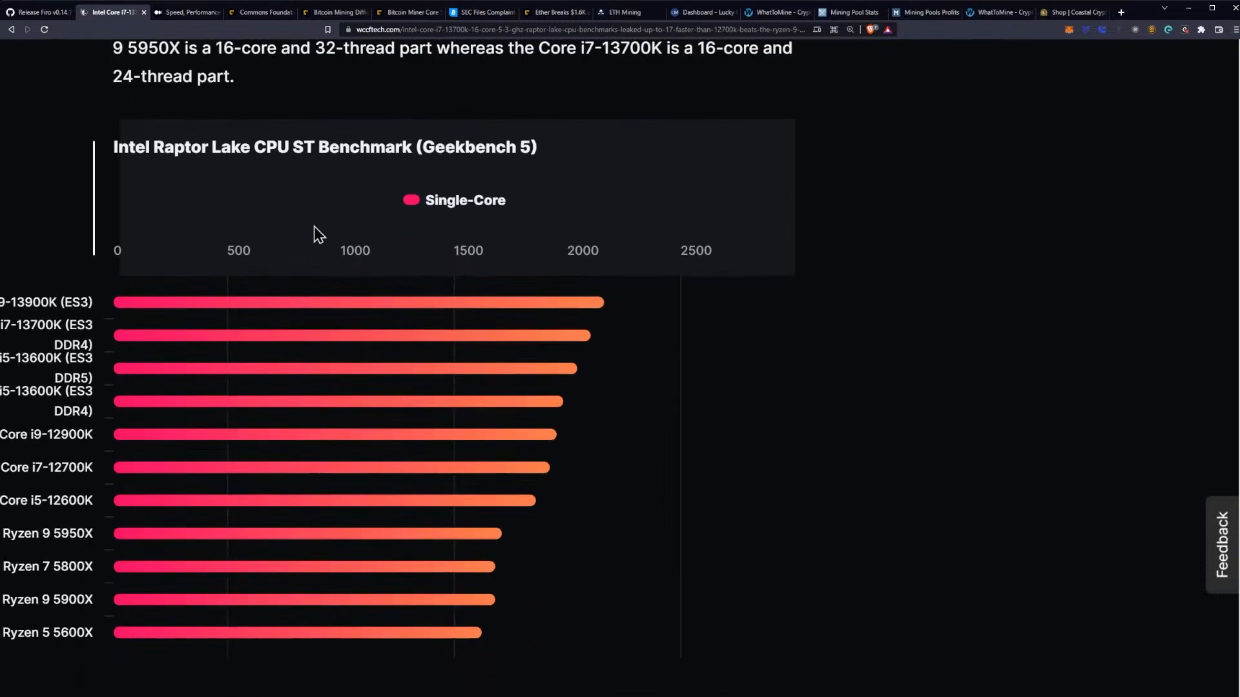
{"action": "scroll", "scroll_direction": "down", "scroll_amount": 3}
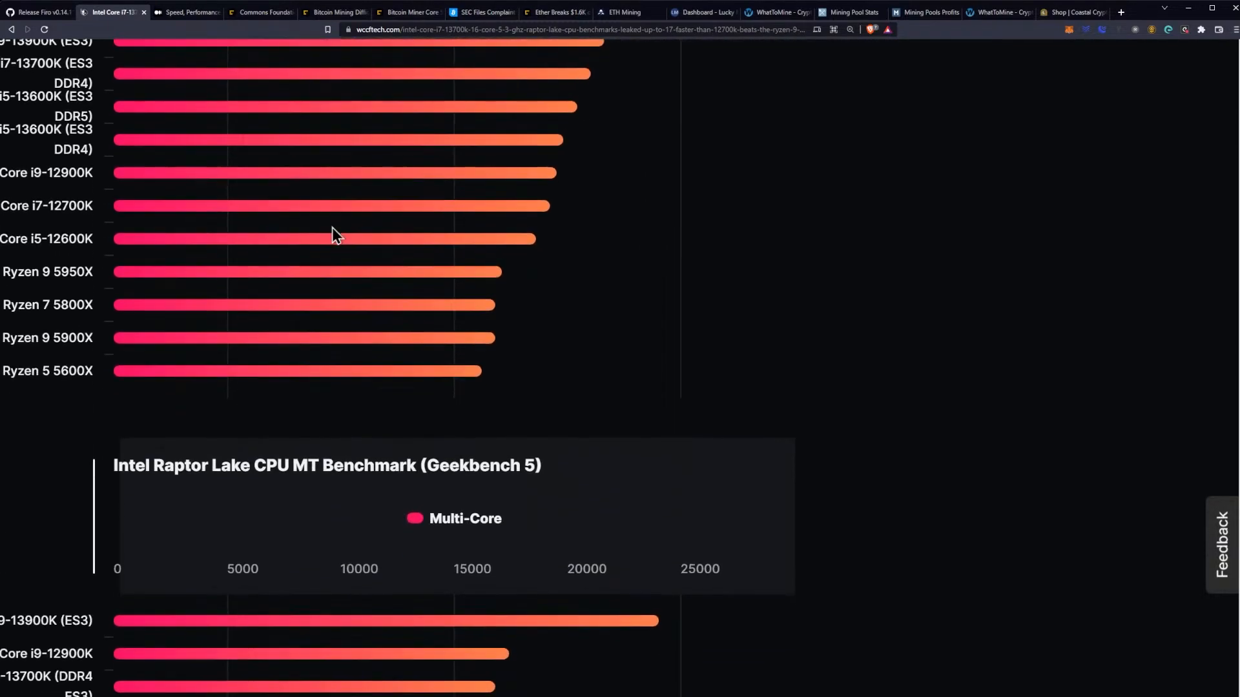
{"action": "scroll", "scroll_direction": "up", "scroll_amount": 3}
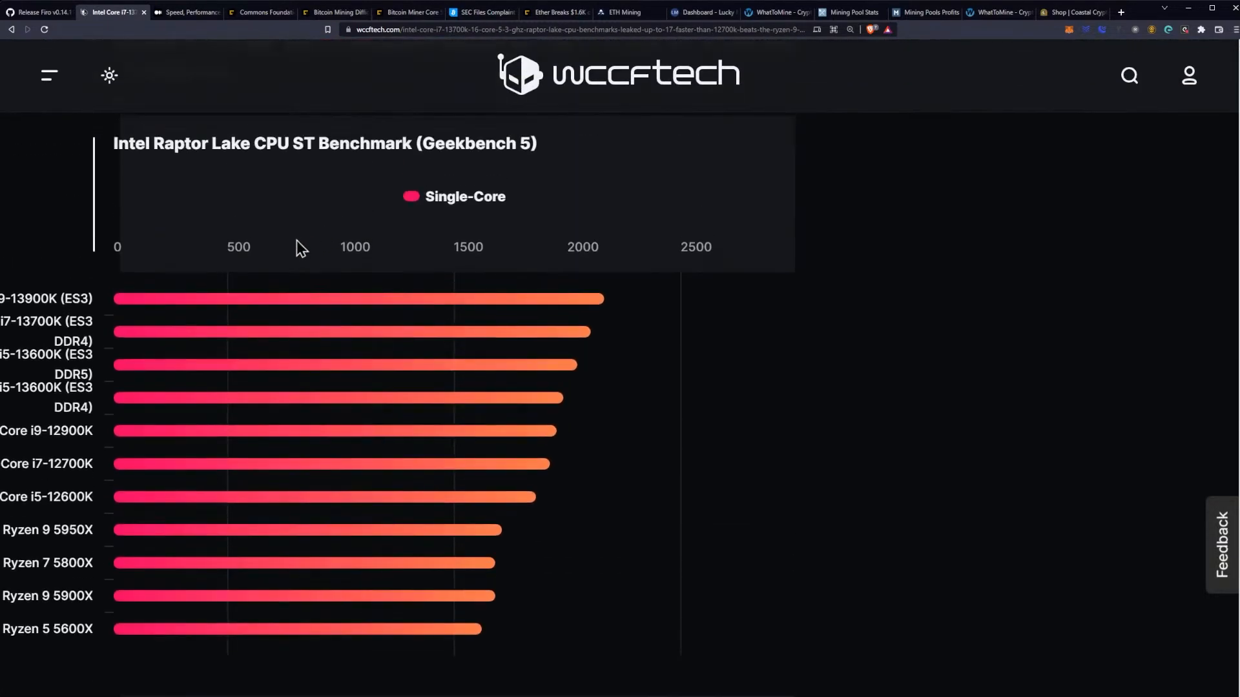
{"action": "scroll", "scroll_direction": "down", "scroll_amount": 3}
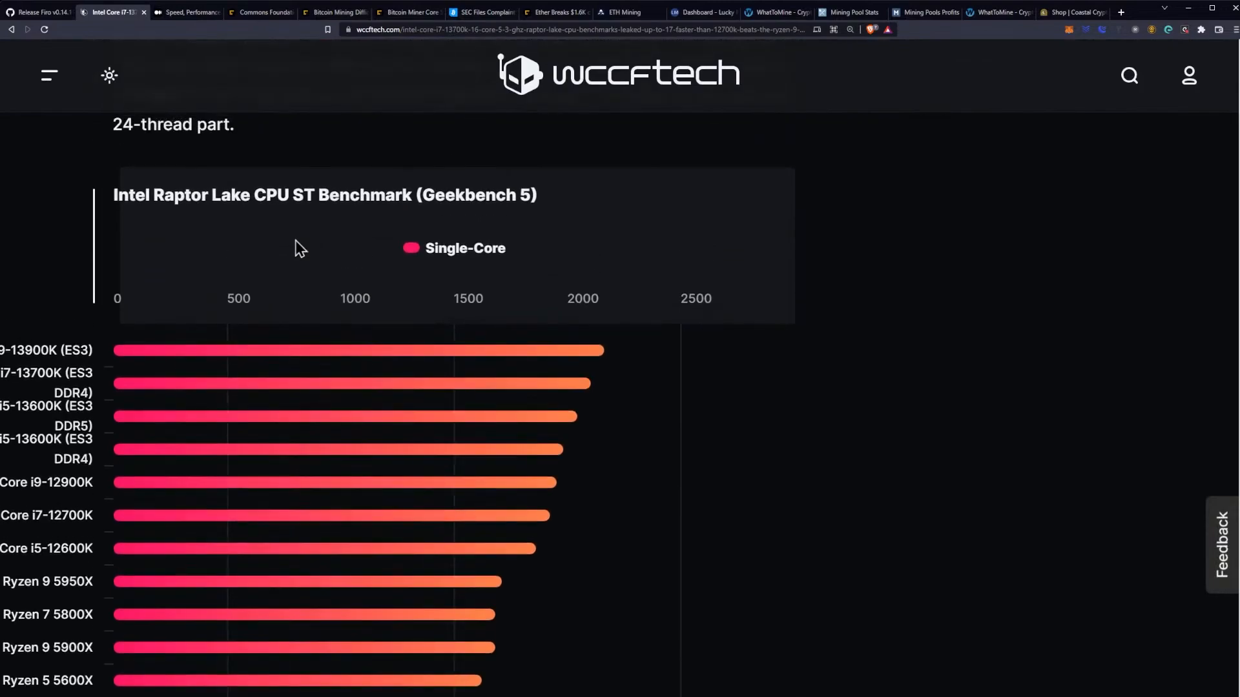
{"action": "scroll", "scroll_direction": "down", "scroll_amount": 3}
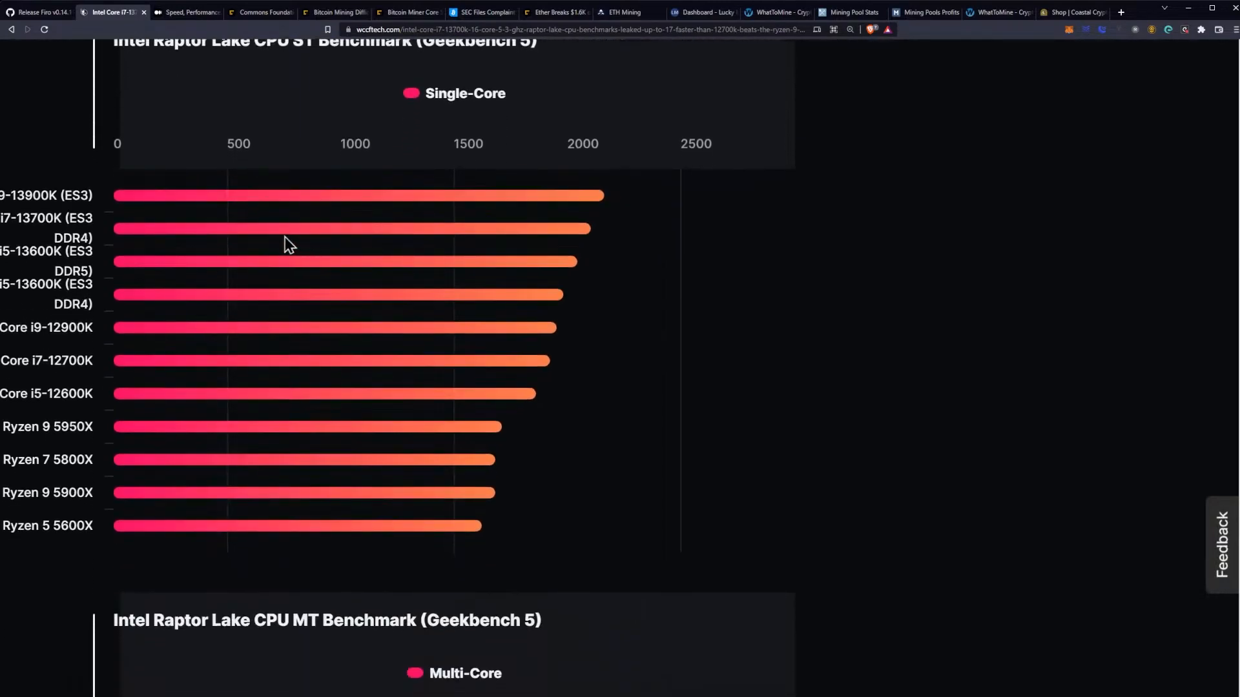
{"action": "mouse_move", "coordinate": [156, 240]}
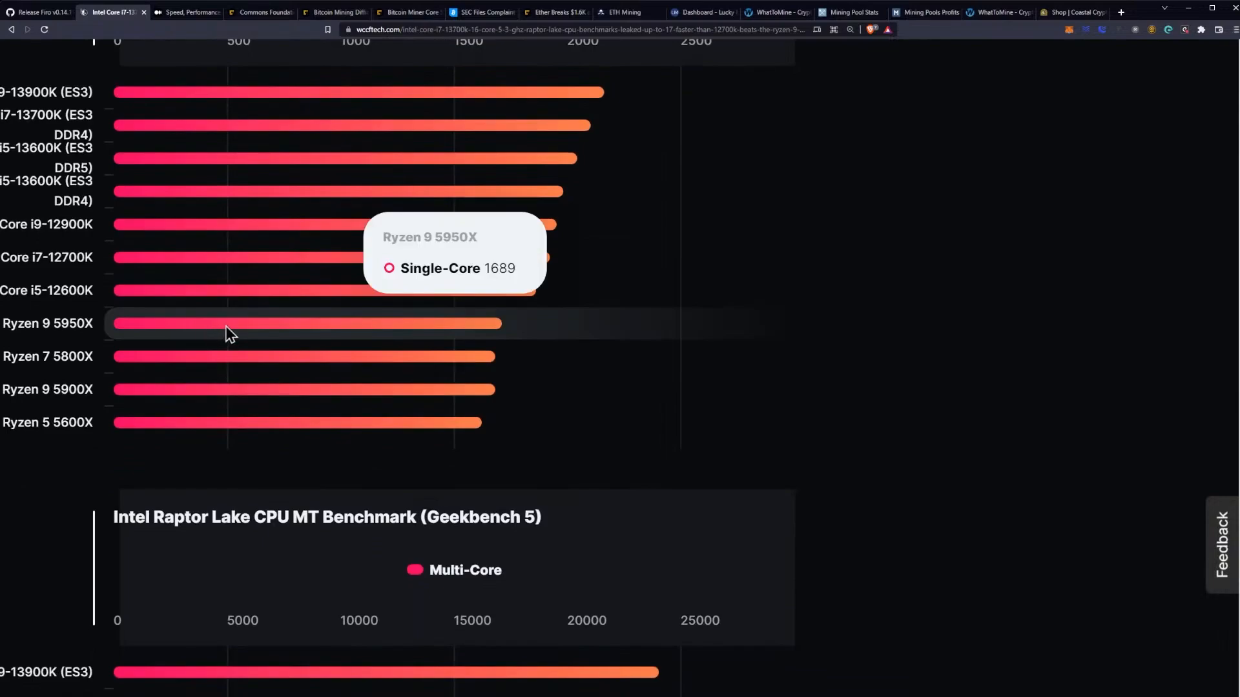
{"action": "mouse_move", "coordinate": [244, 334]}
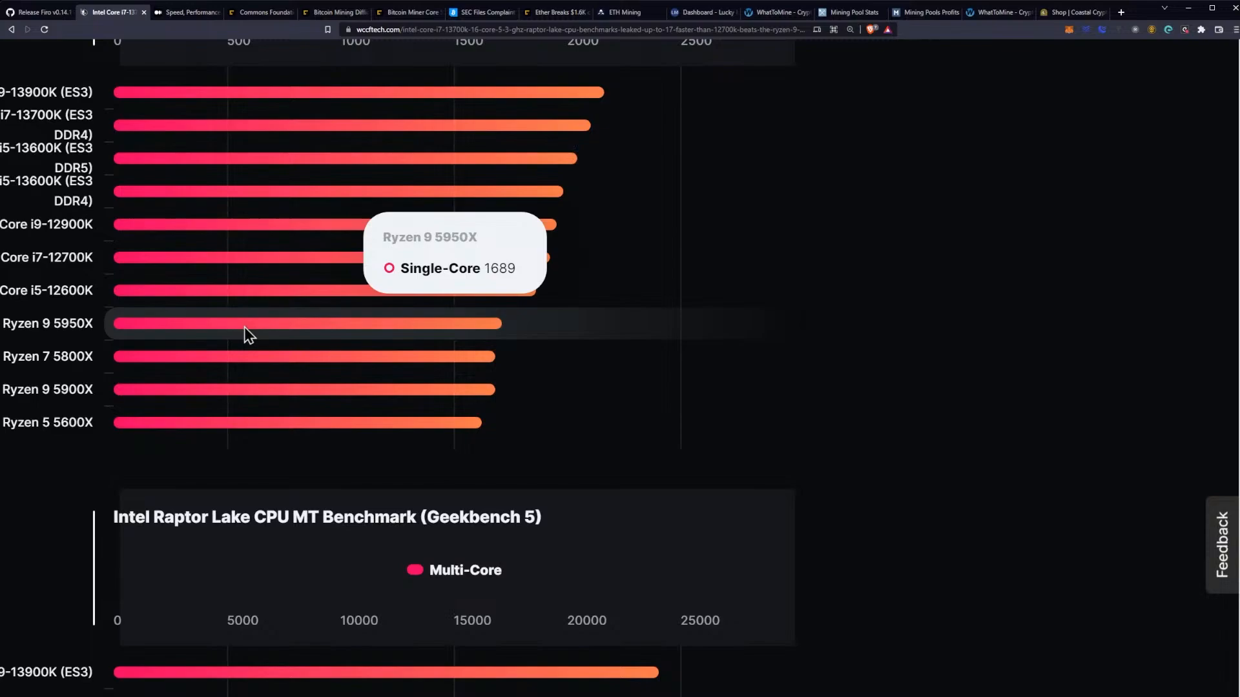
{"action": "mouse_move", "coordinate": [262, 337]}
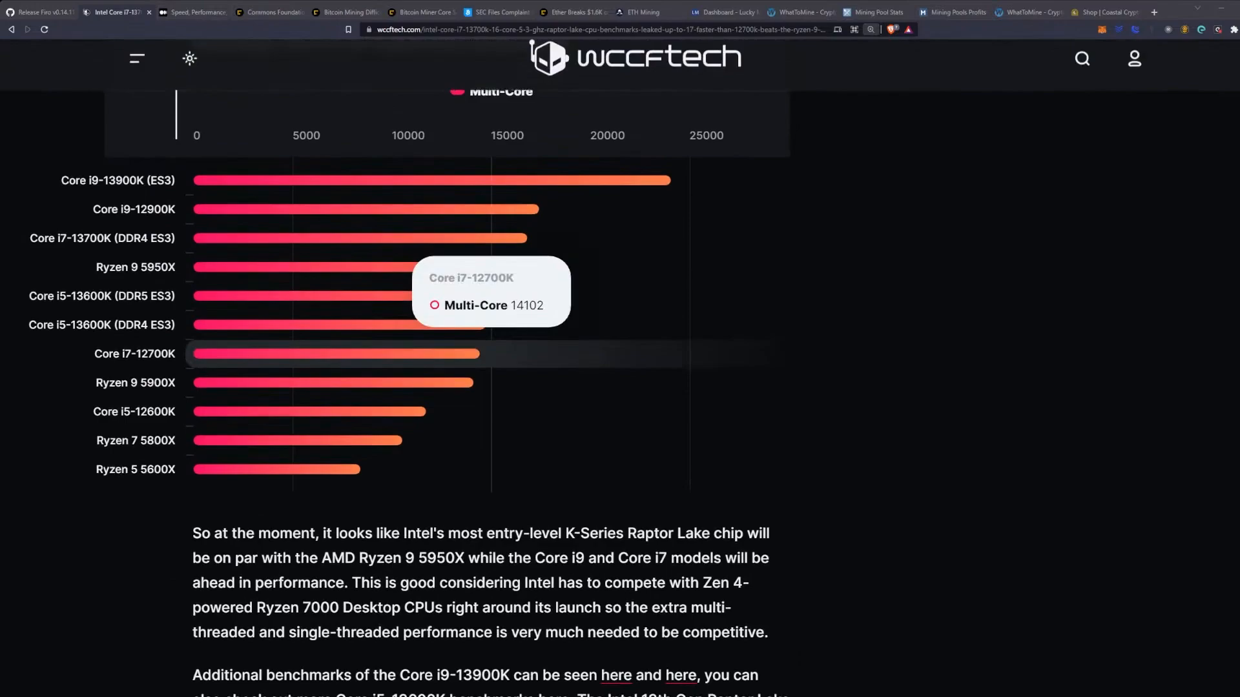
- Bring the full multi-core chart into view, showing the Ryzen 9 5950X at 16508
{"action": "scroll", "scroll_direction": "down", "scroll_amount": 3}
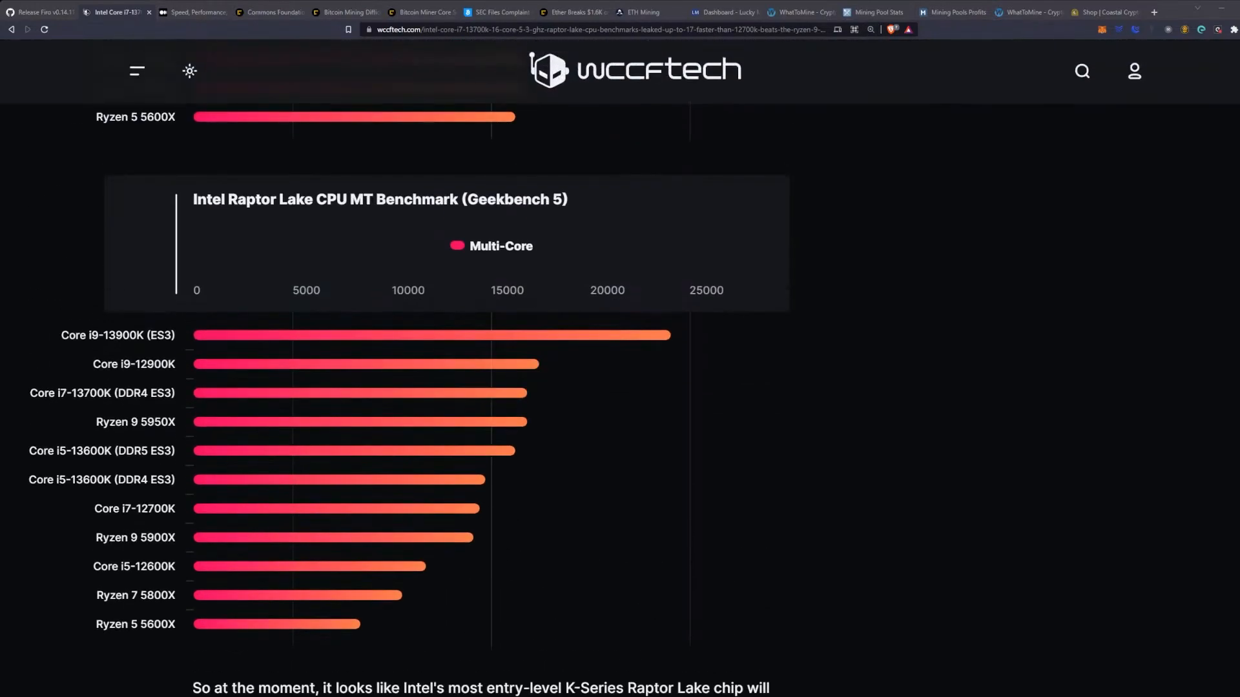
{"action": "scroll", "scroll_direction": "down", "scroll_amount": 3}
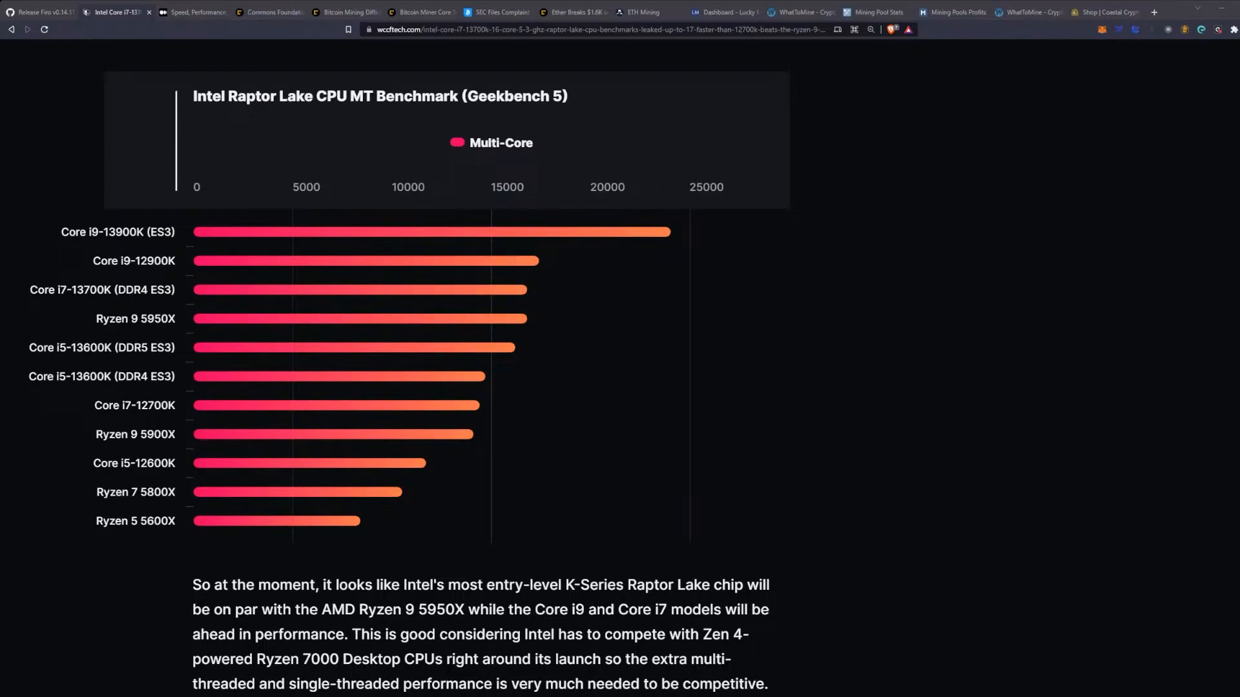
{"action": "mouse_move", "coordinate": [356, 319]}
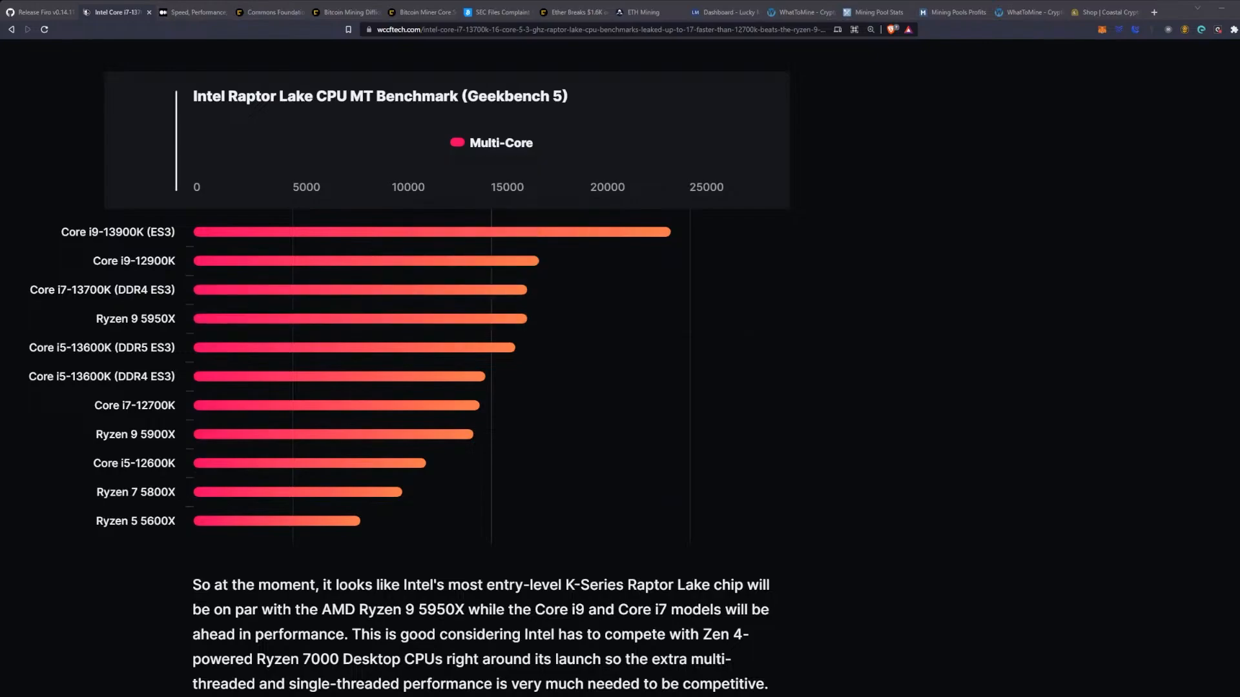
{"action": "mouse_move", "coordinate": [357, 319]}
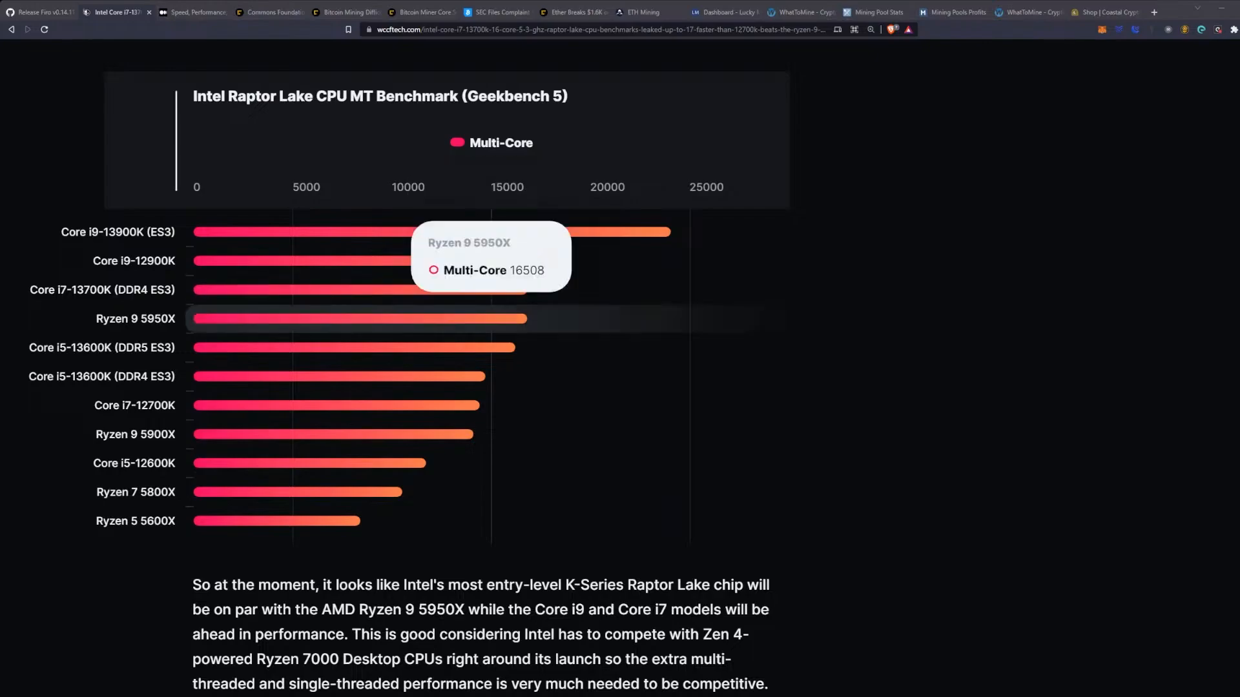
- Scroll through the conclusion, Benchleaks source and Products mentioned, then back up toward the table
{"action": "scroll", "scroll_direction": "down", "scroll_amount": 3}
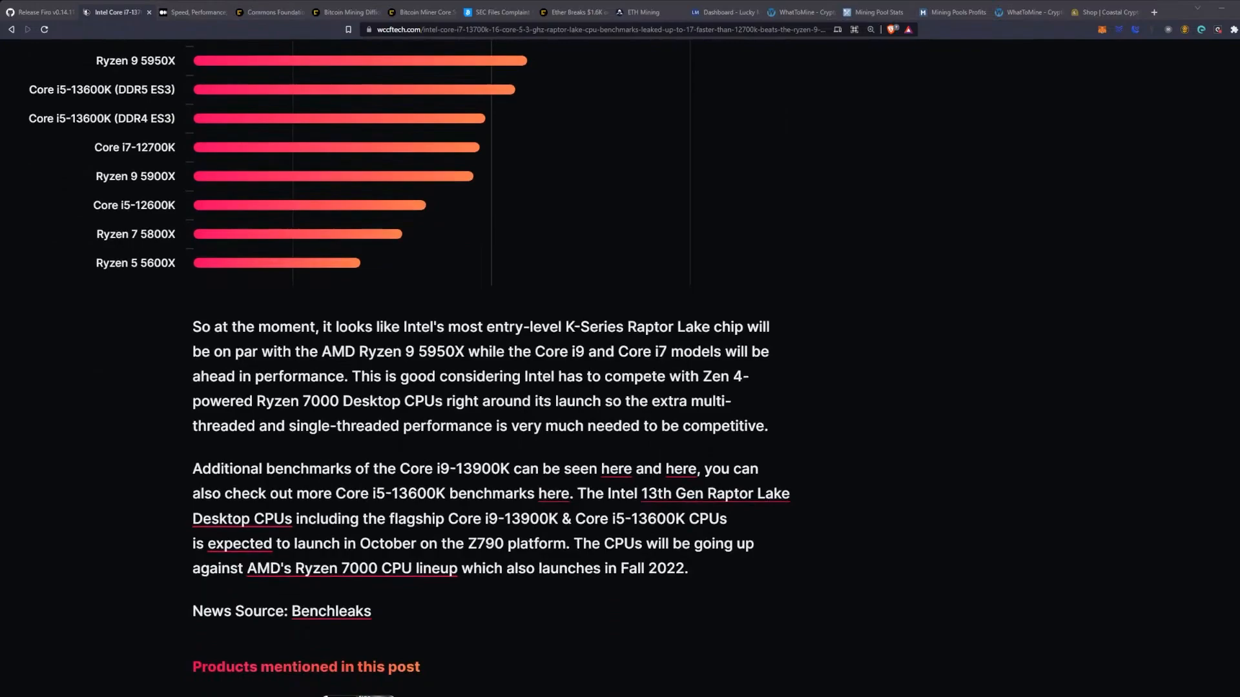
{"action": "scroll", "scroll_direction": "down", "scroll_amount": 3}
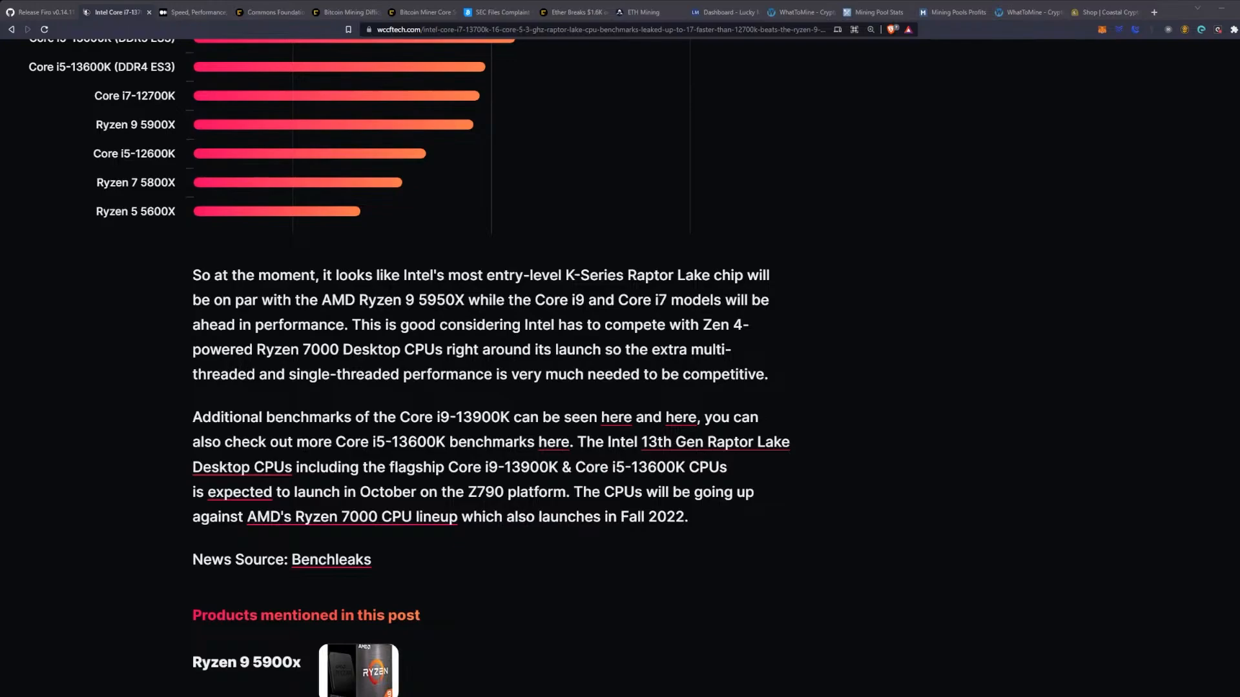
{"action": "scroll", "scroll_direction": "down", "scroll_amount": 3}
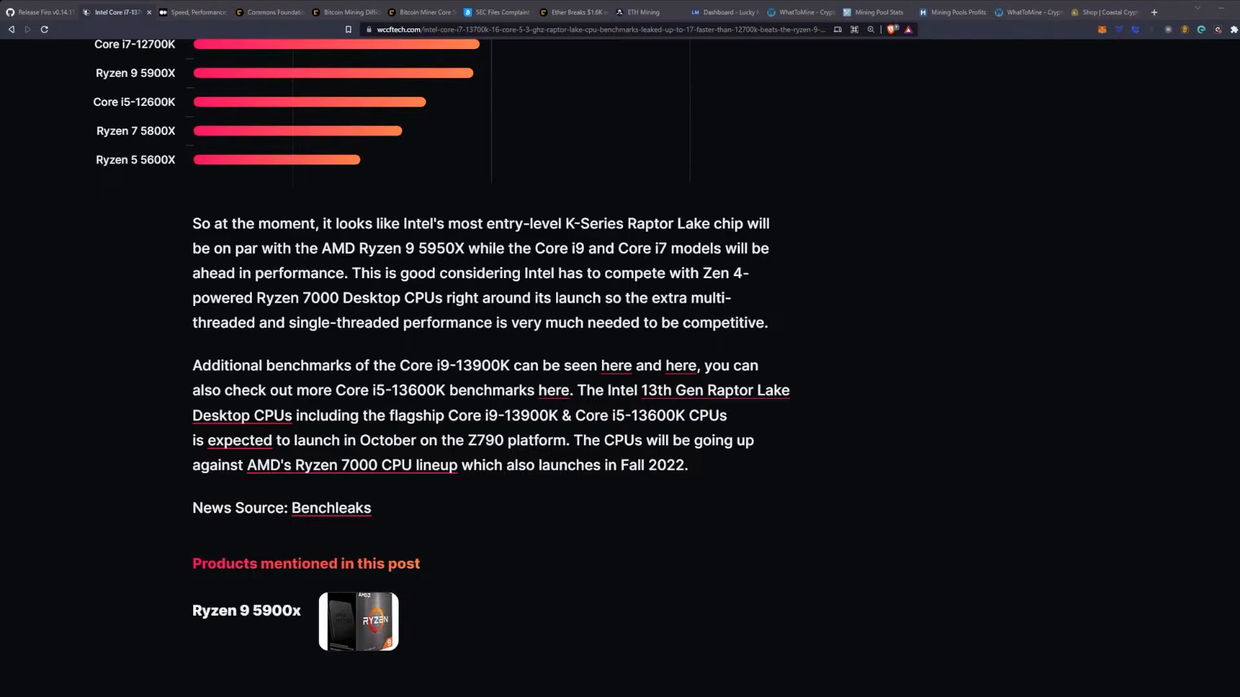
{"action": "scroll", "scroll_direction": "down", "scroll_amount": 3}
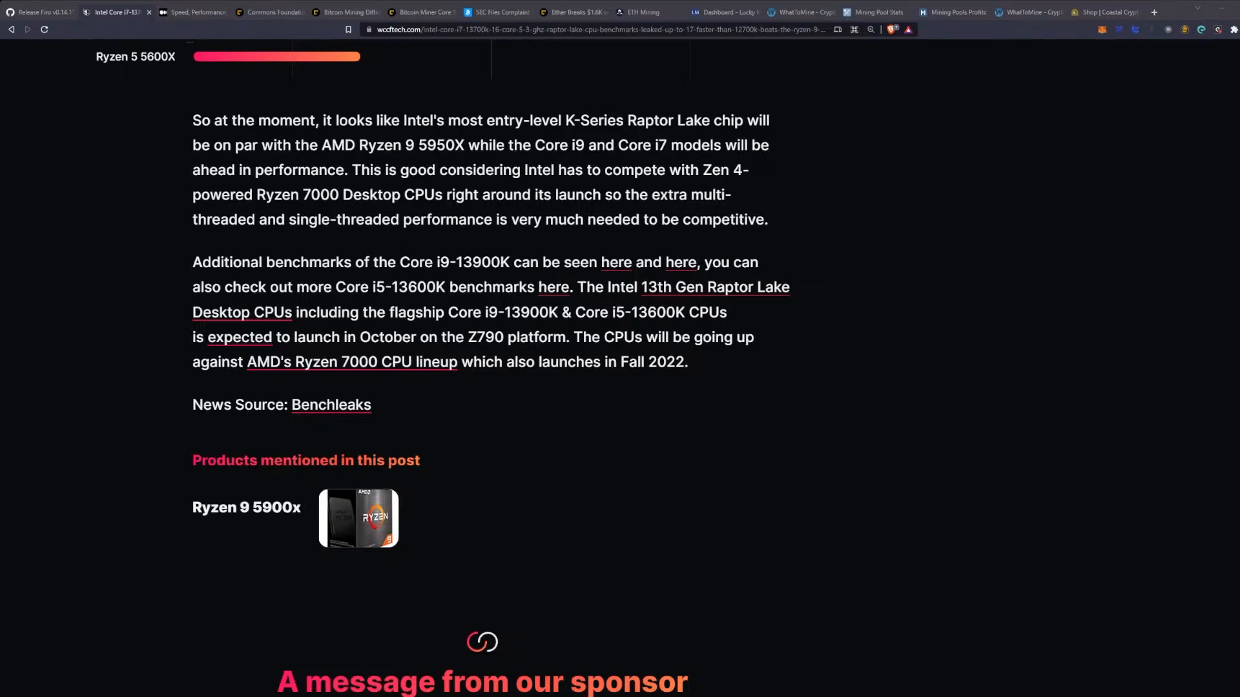
{"action": "scroll", "scroll_direction": "up", "scroll_amount": 3}
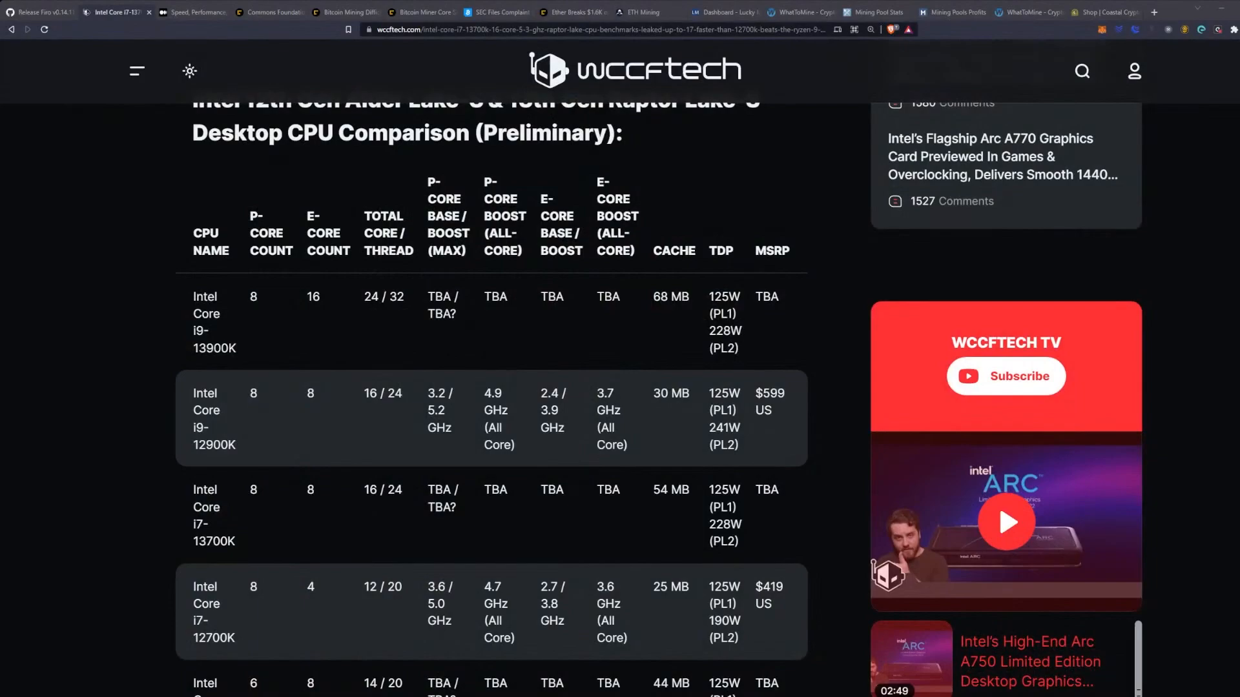
- Highlight the Core i9-12900K's 30 MB cache figure in the comparison table
{"action": "double_click", "coordinate": [678, 393]}
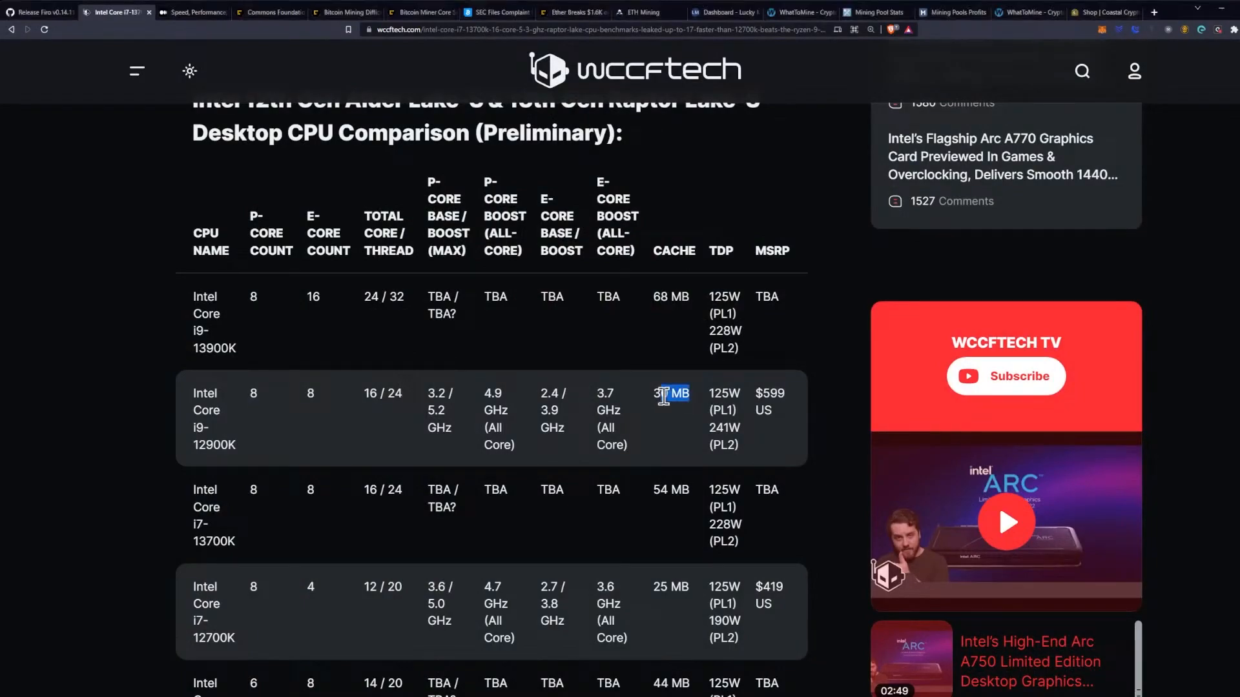